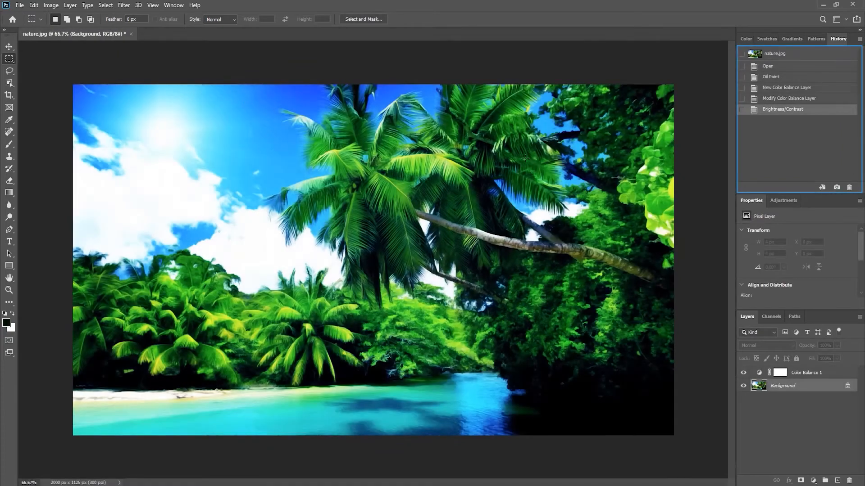
Step: Preview local saving and JPEG quality export, then close all documents to an empty workspace
click(786, 88)
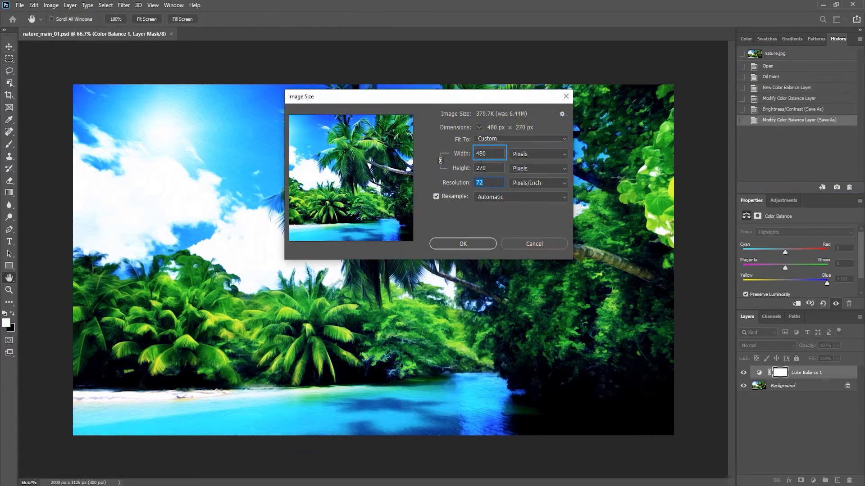
click(489, 153)
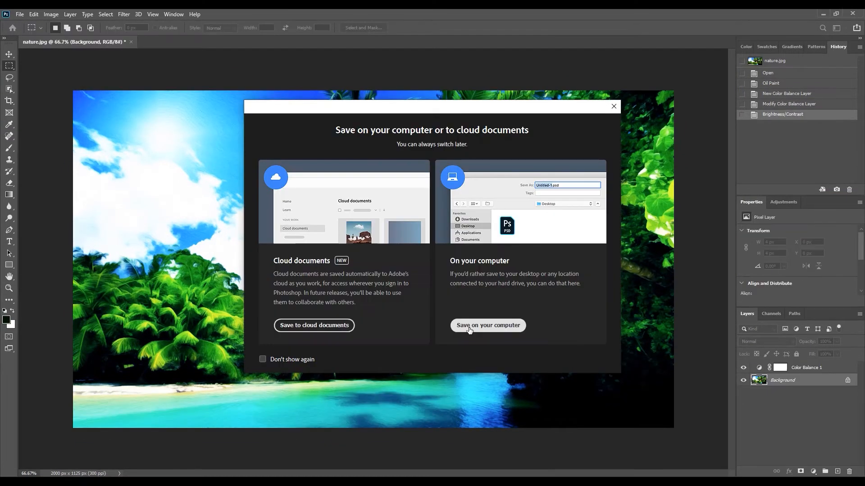
click(488, 326)
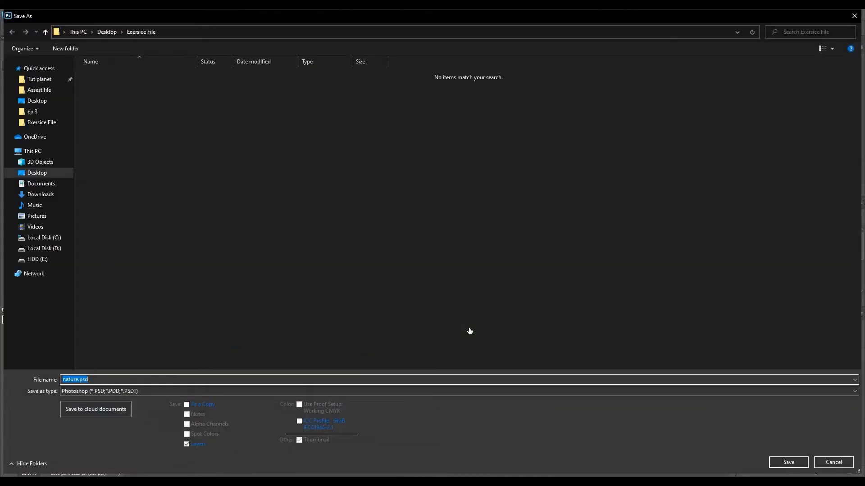
mouse_move(463, 331)
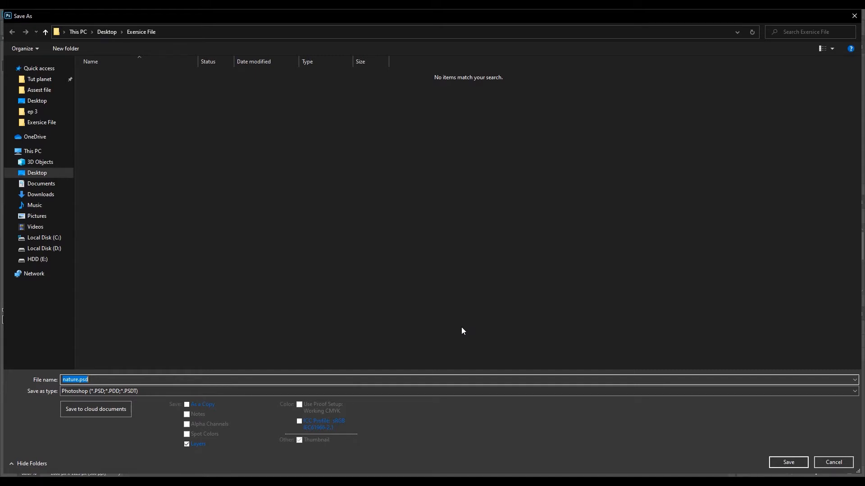
mouse_move(111, 379)
text(10)
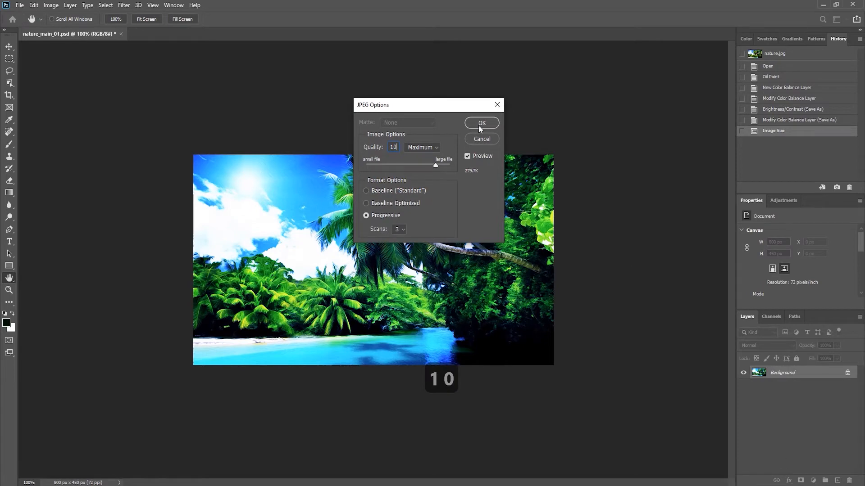
click(481, 123)
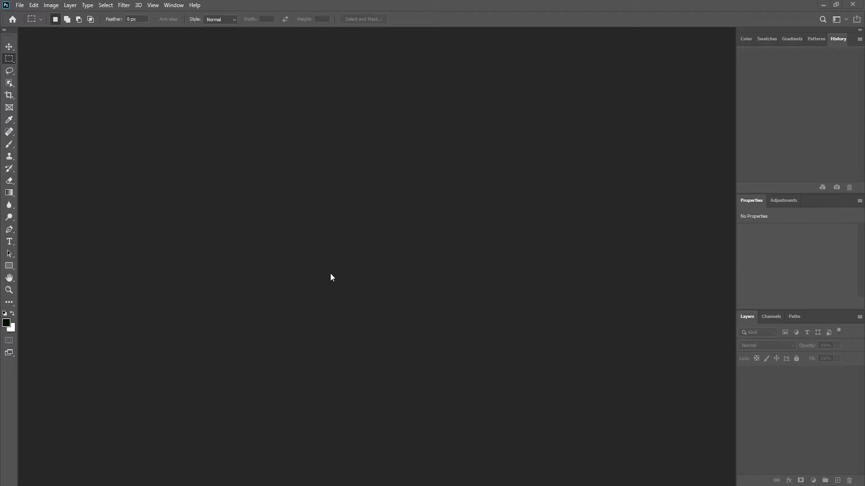
mouse_move(14, 14)
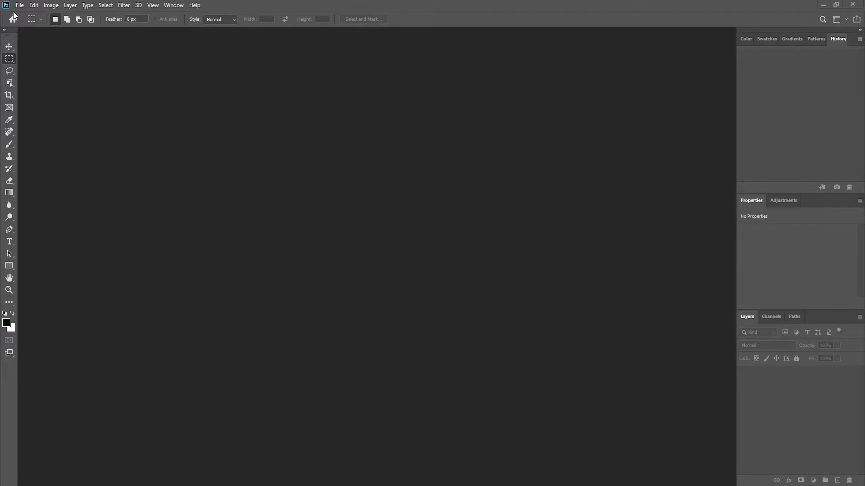
Step: Open nature.jpg from the Exersice File folder as a new document
click(32, 5)
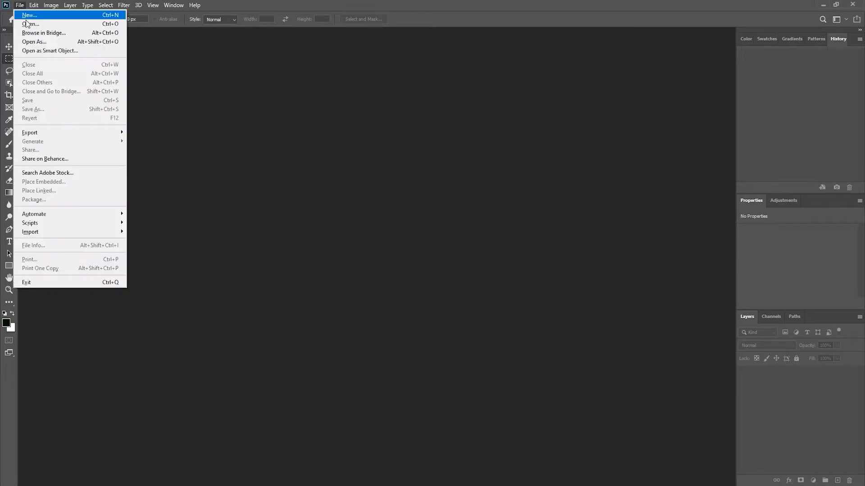
click(29, 25)
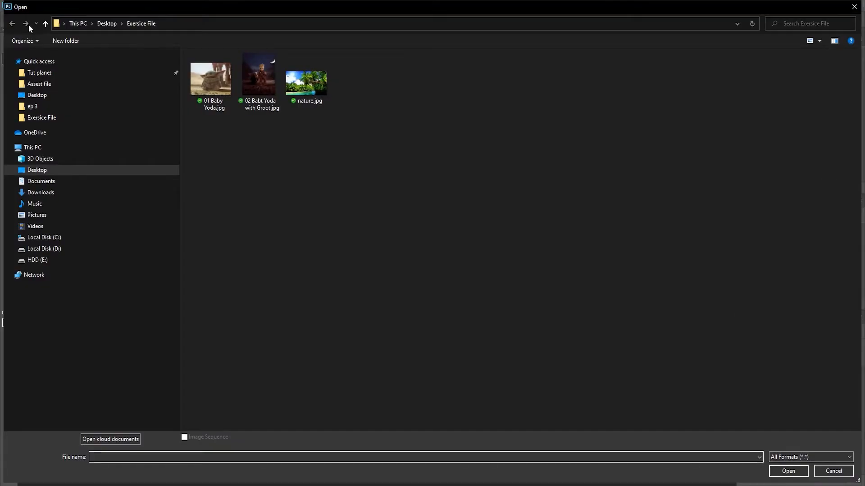
click(307, 82)
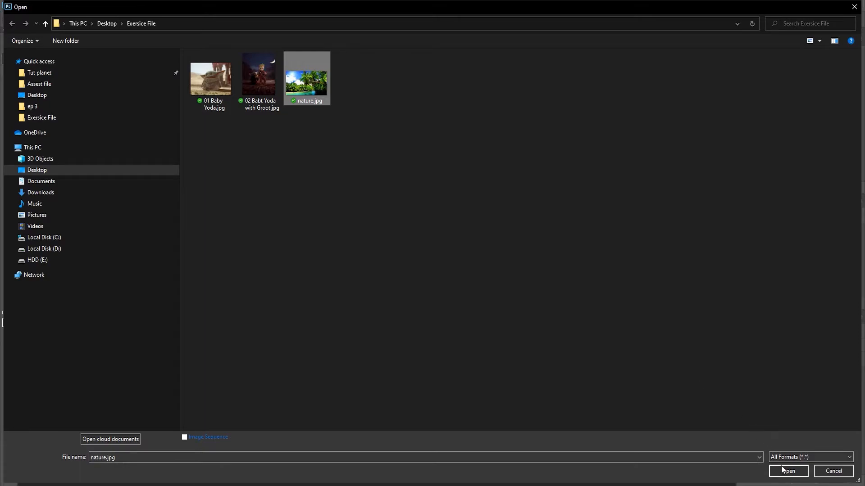
click(788, 471)
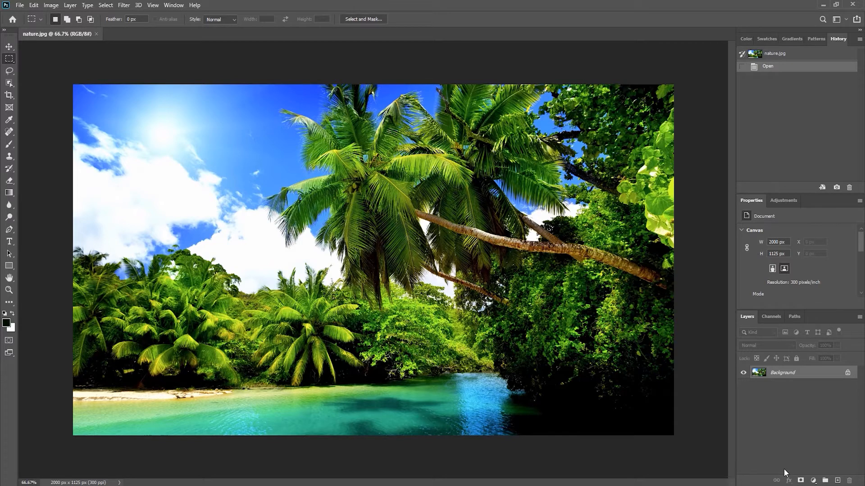
mouse_move(754, 463)
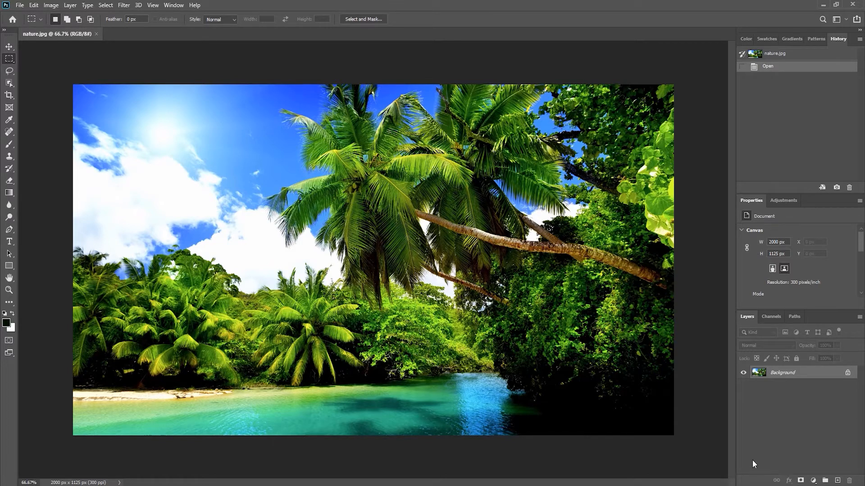
mouse_move(53, 9)
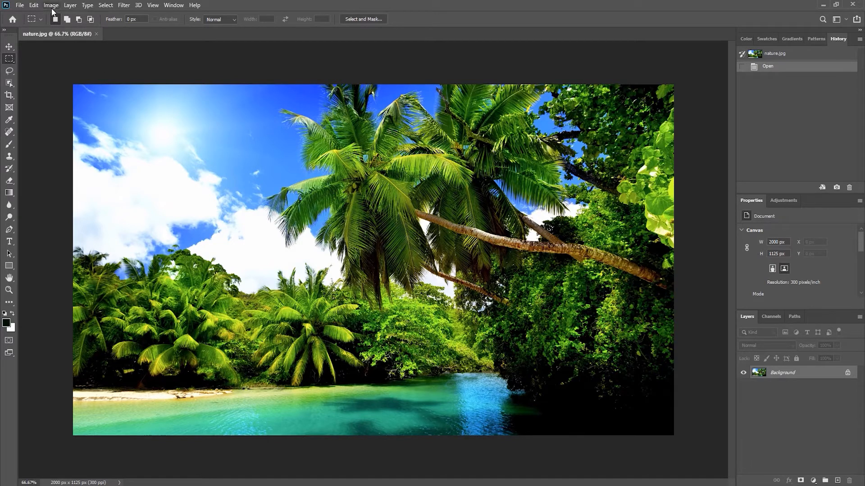
Step: Flip the canvas horizontally so the palm trees and sun swap sides
click(52, 5)
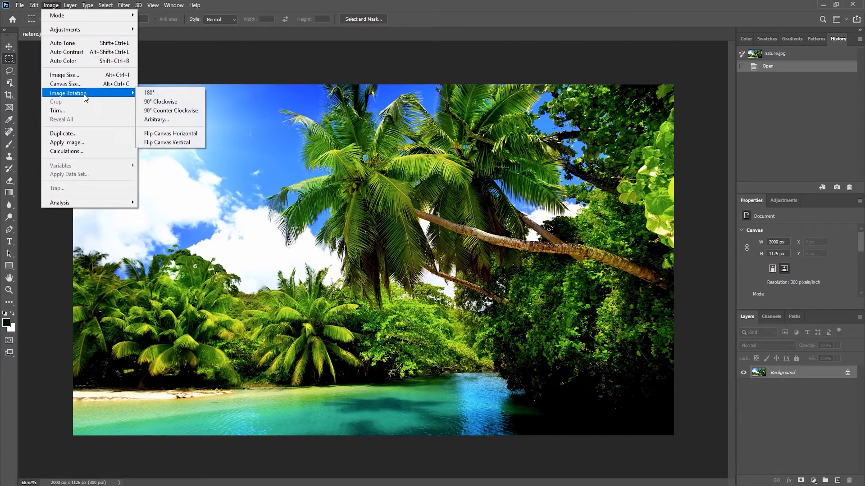
mouse_move(176, 136)
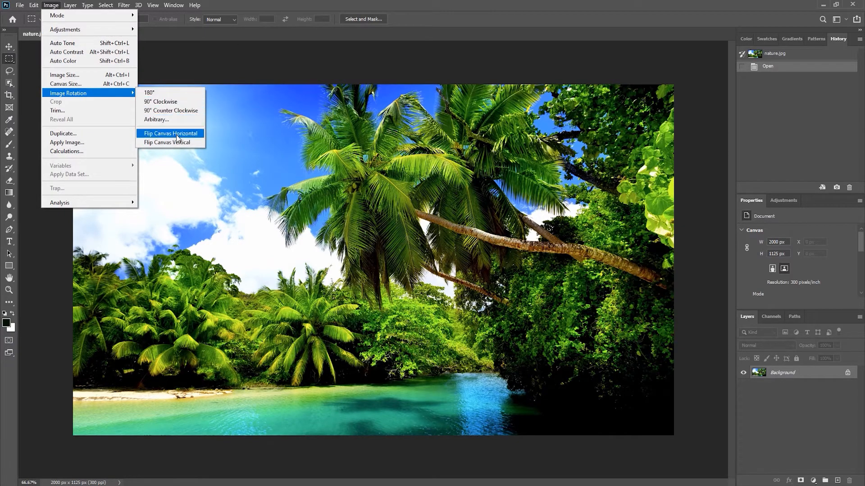
click(170, 134)
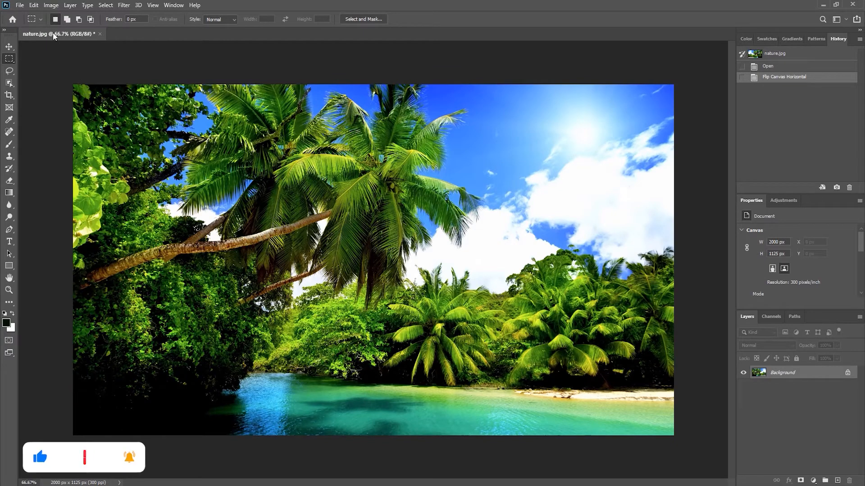
click(32, 5)
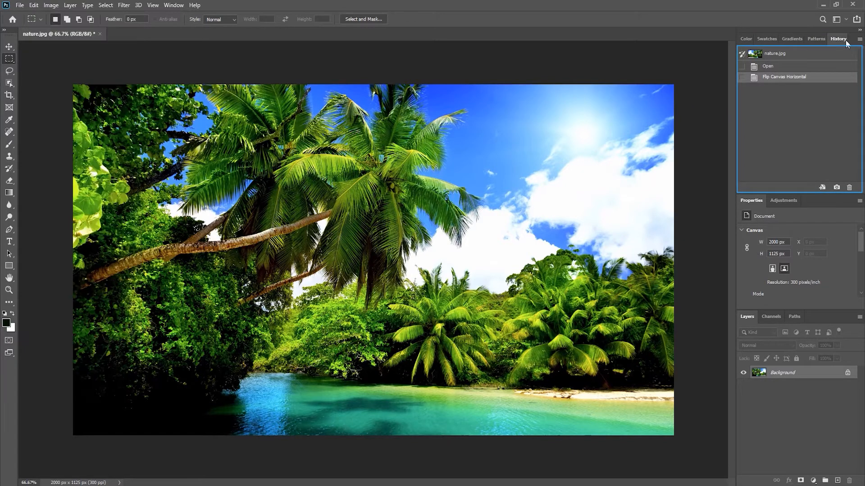
mouse_move(175, 13)
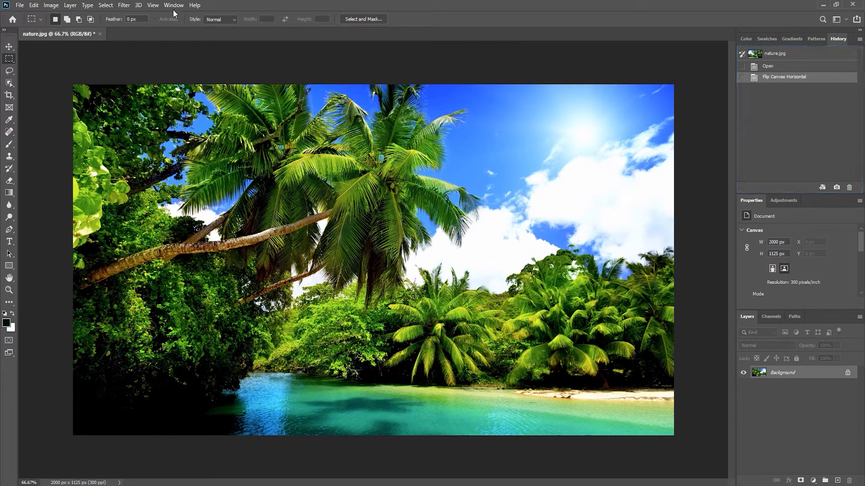
Step: Check the History panel and step back to the Open state
click(174, 5)
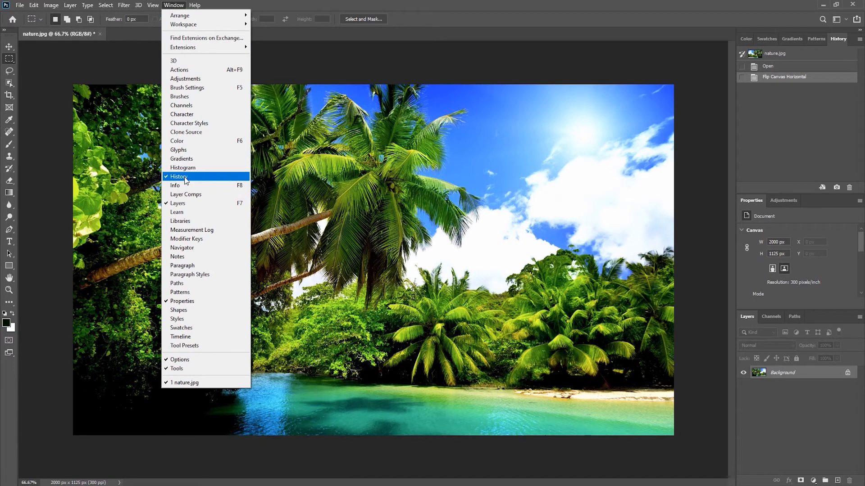
mouse_move(246, 181)
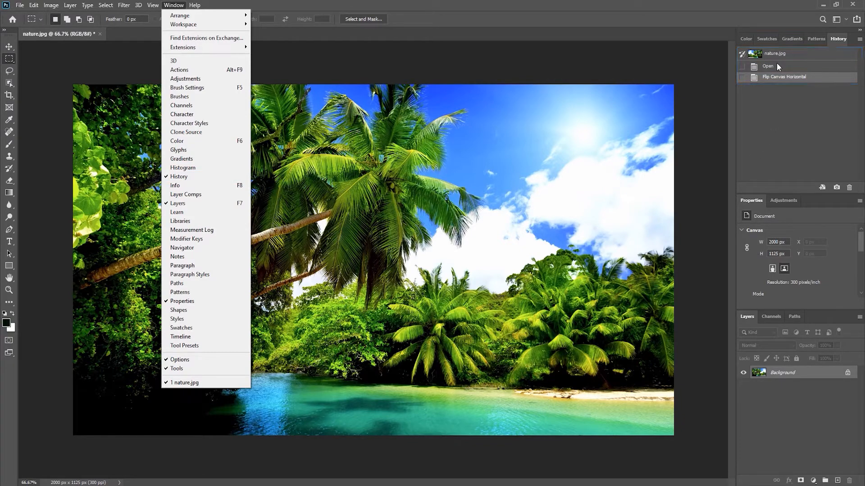
click(767, 66)
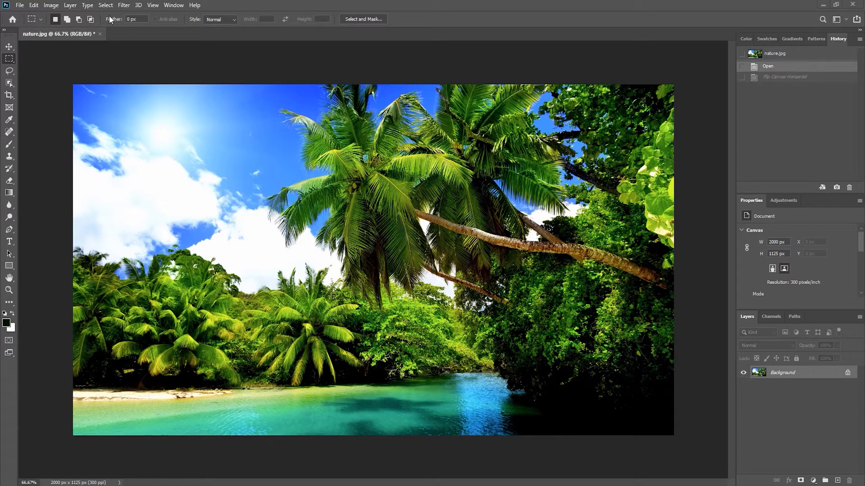
Step: Apply the Oil Paint filter, found by searching 'oil', with default settings
click(124, 5)
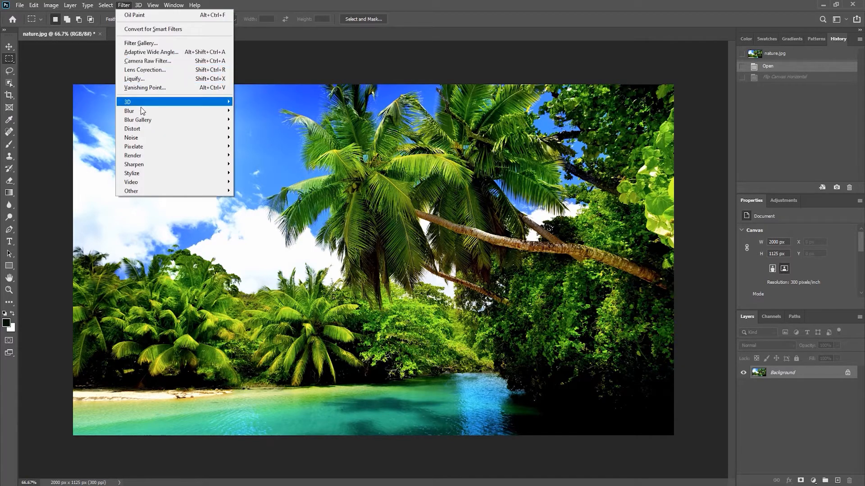
mouse_move(131, 173)
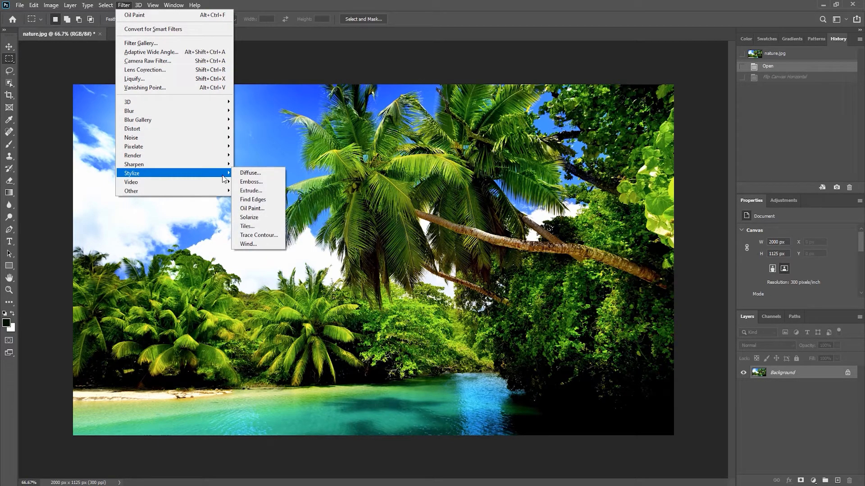
mouse_move(269, 212)
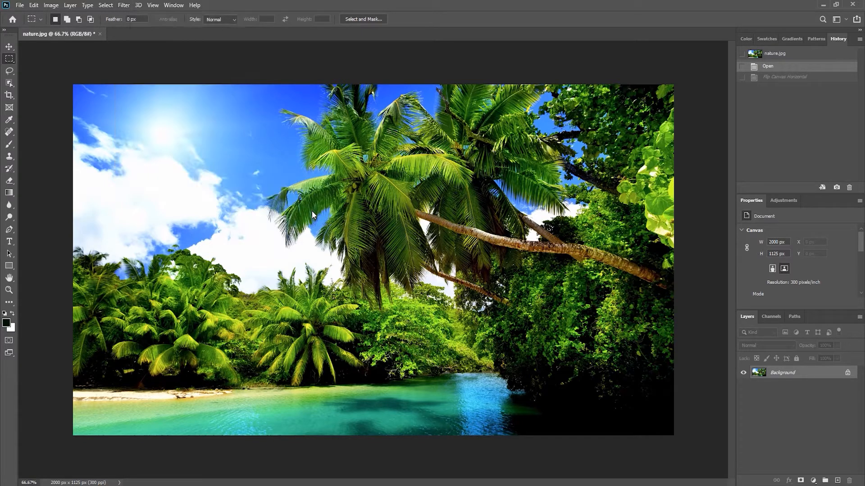
text(oil)
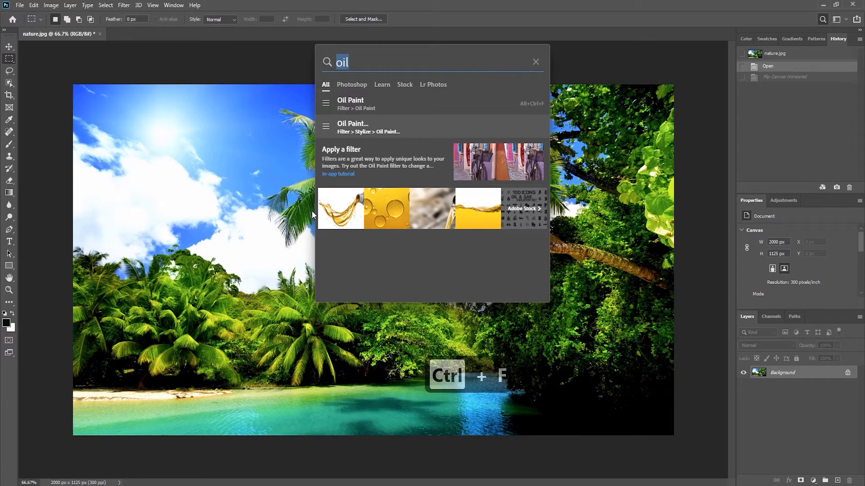
mouse_move(395, 138)
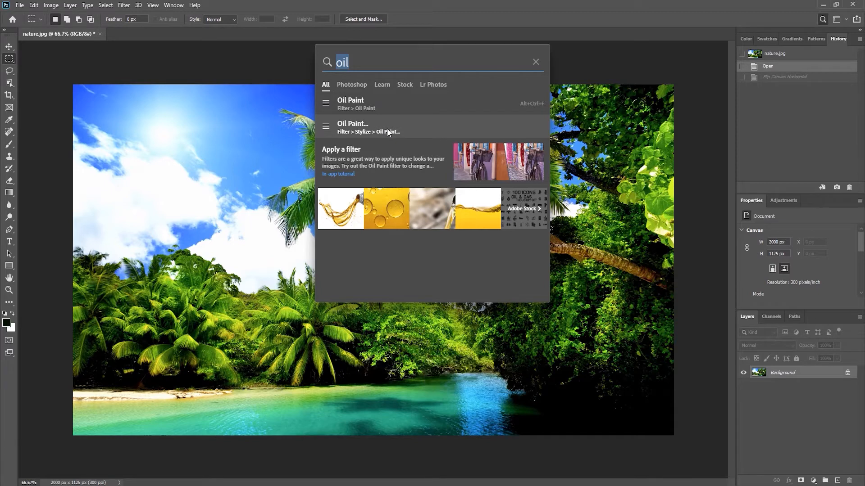
click(353, 127)
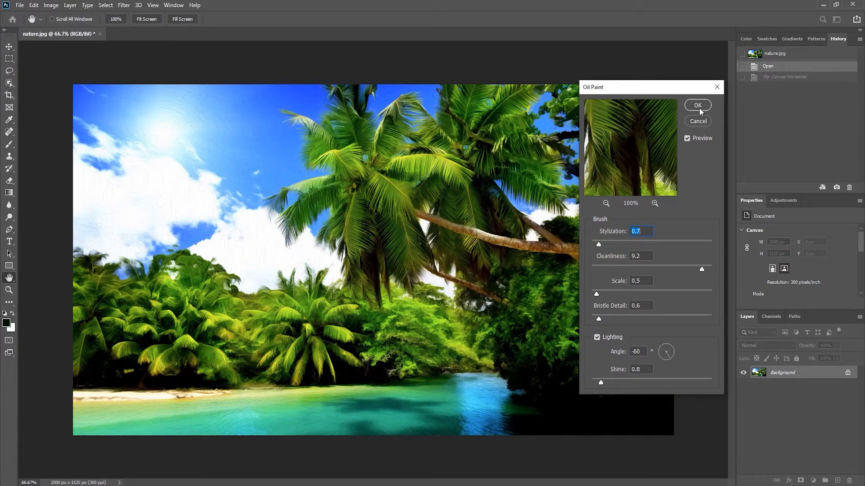
click(697, 104)
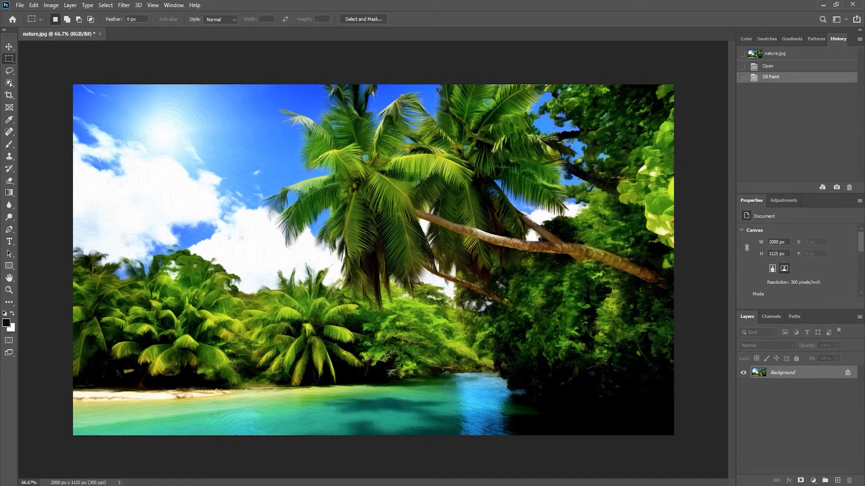
Step: Add a Color Balance layer with midtones Cyan-Red -100 and Yellow-Blue +100, then select Background
click(810, 481)
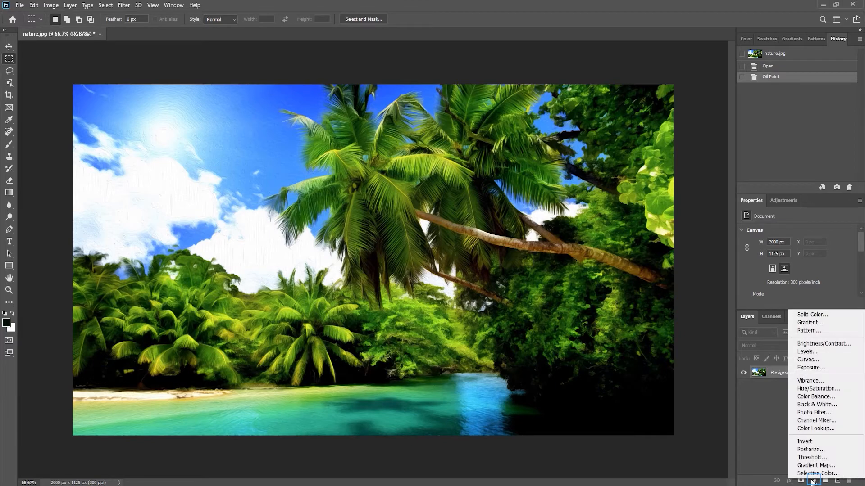
click(815, 397)
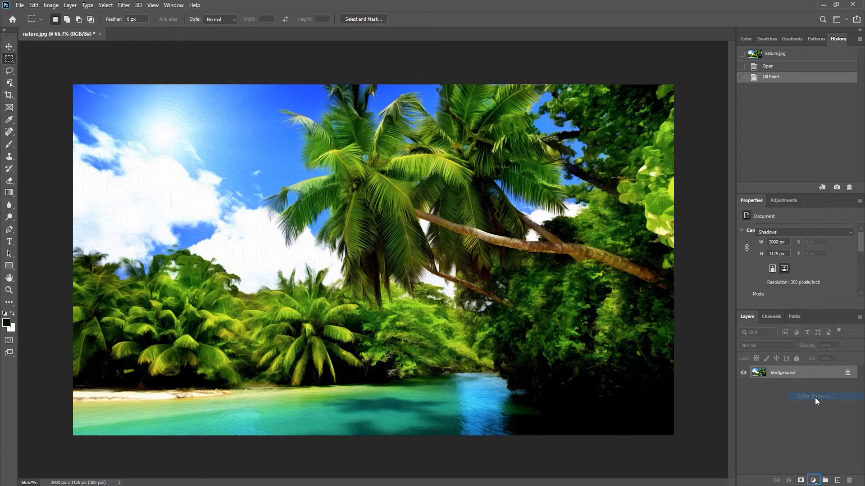
click(817, 396)
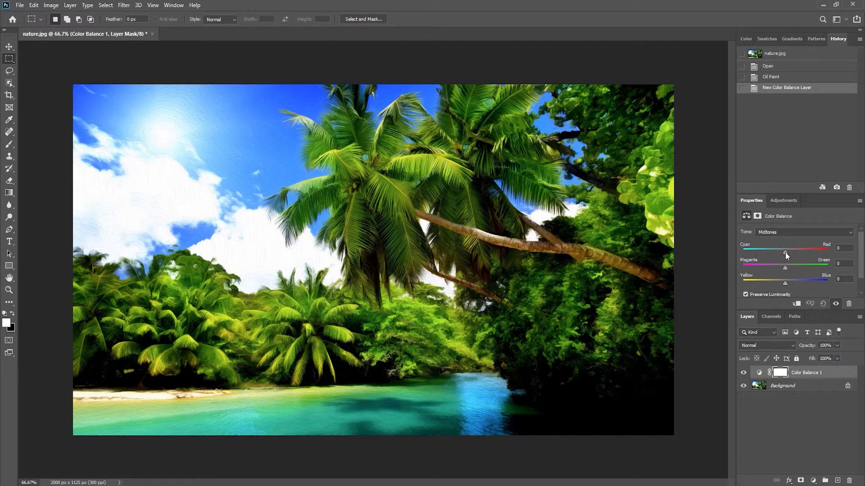
drag(786, 253, 762, 252)
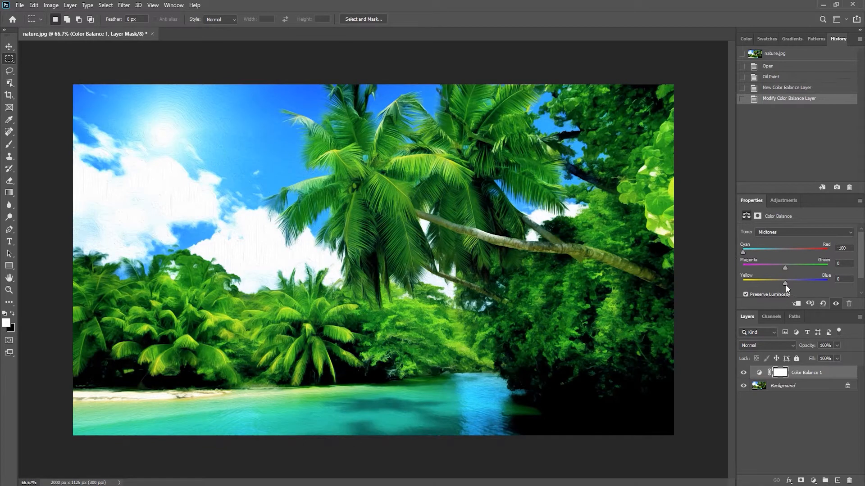
drag(778, 283, 825, 283)
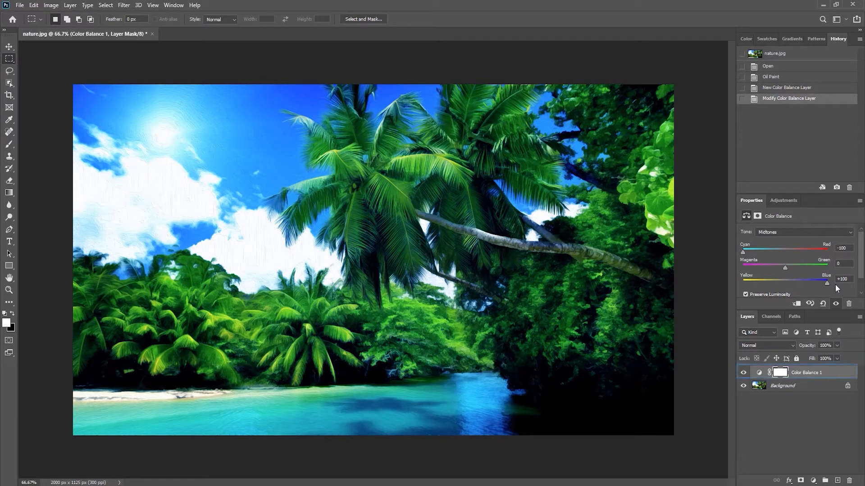
click(790, 386)
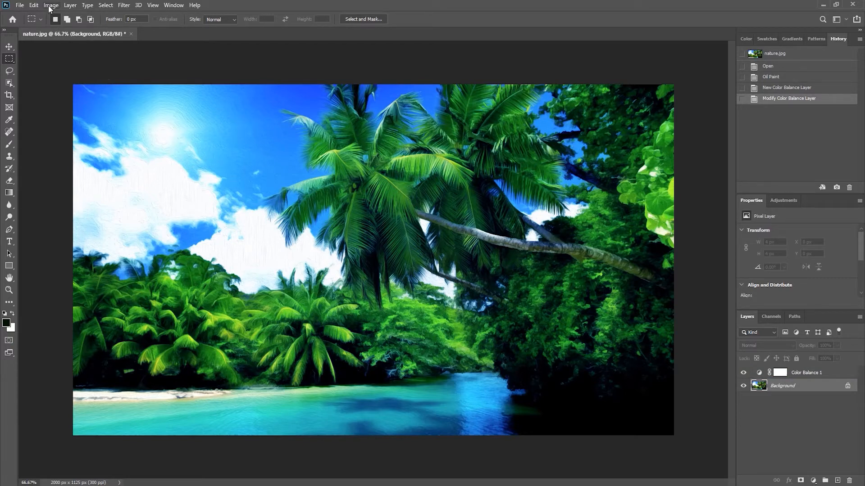
Step: Raise brightness and contrast on the background layer with Brightness/Contrast
click(51, 4)
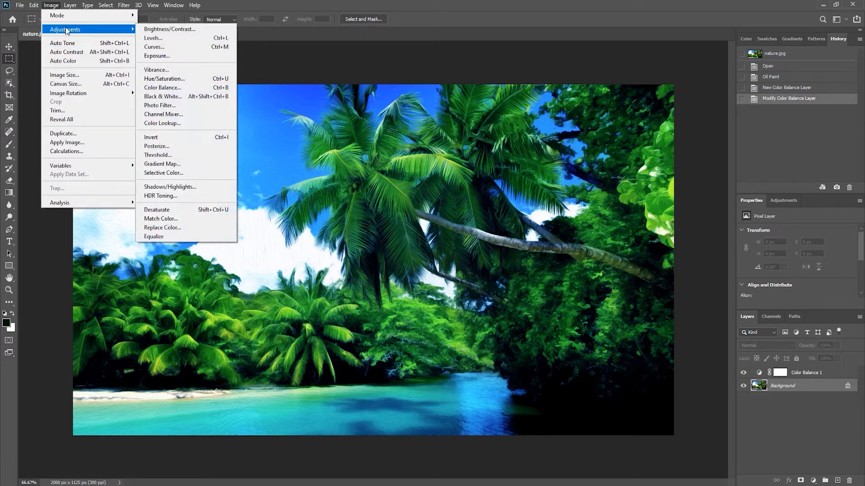
click(170, 29)
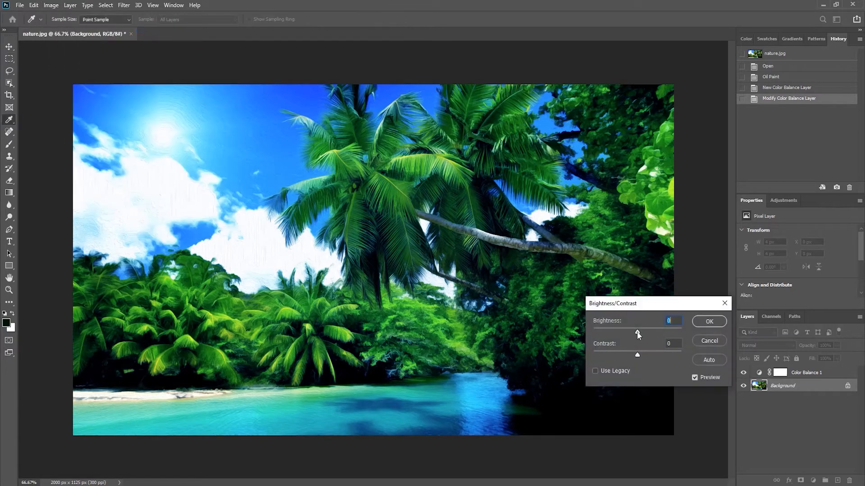
click(709, 321)
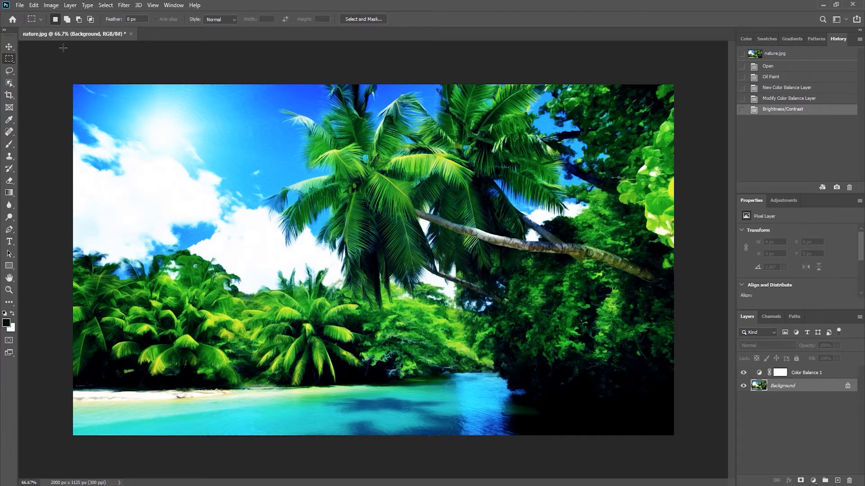
click(32, 5)
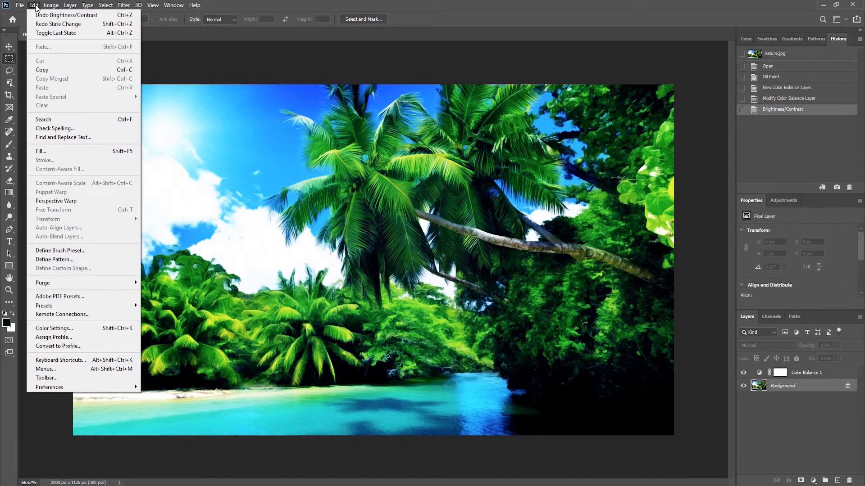
mouse_move(63, 15)
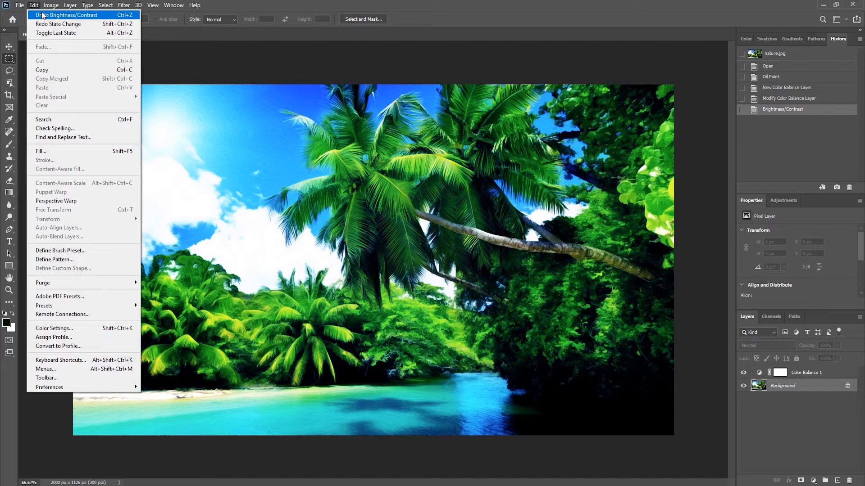
click(59, 14)
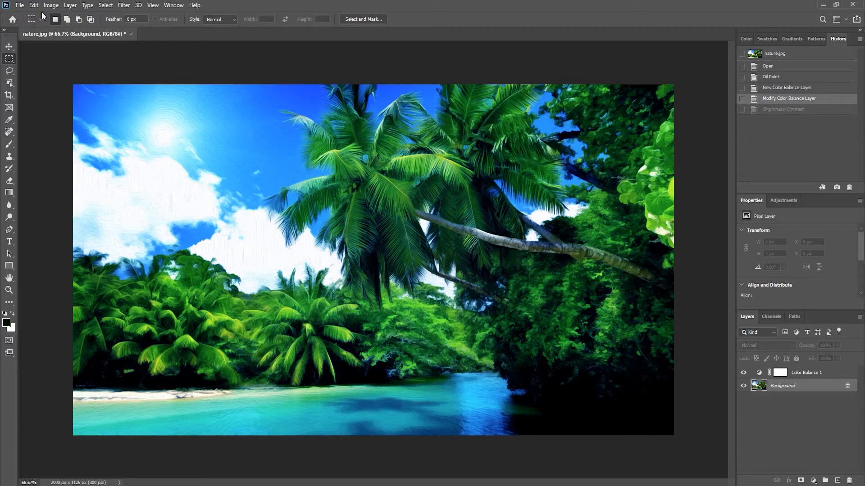
click(33, 5)
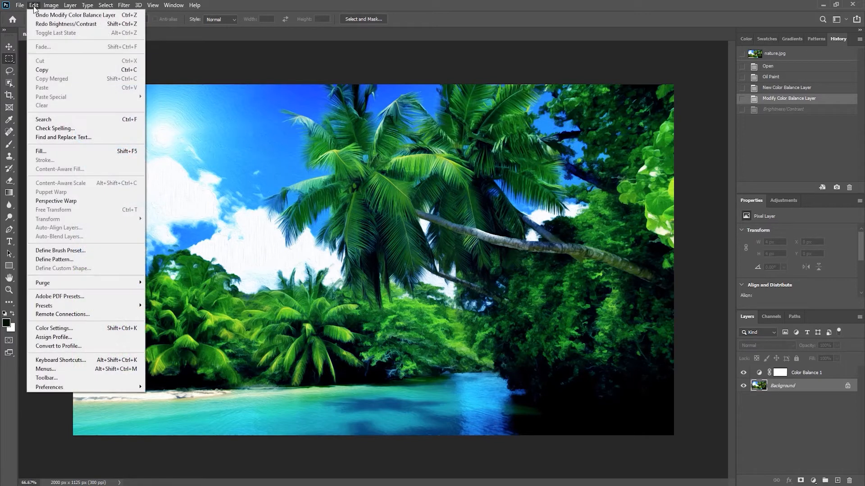
click(58, 24)
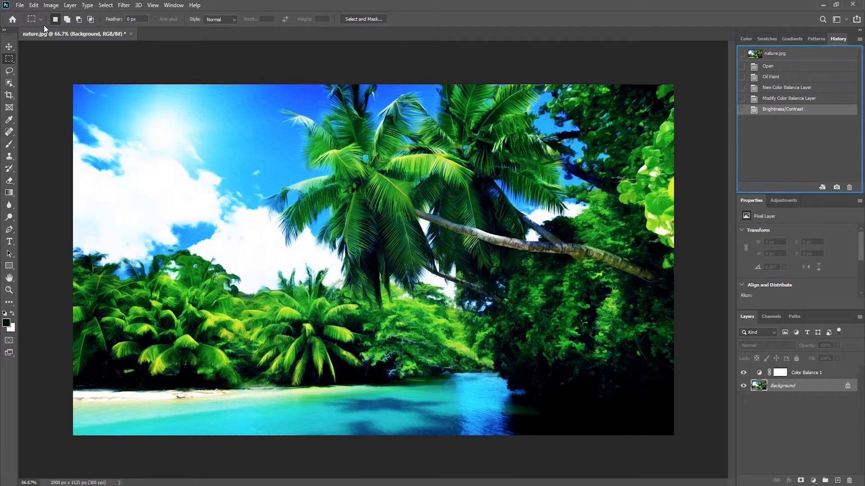
mouse_move(248, 102)
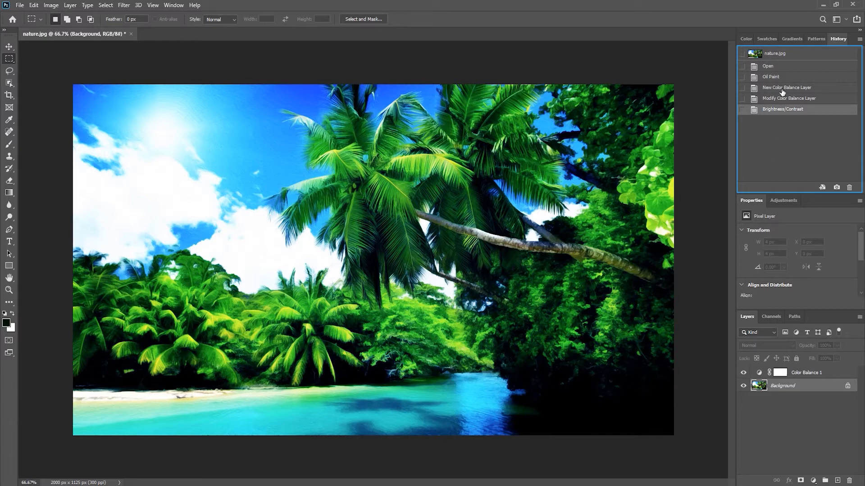
click(787, 87)
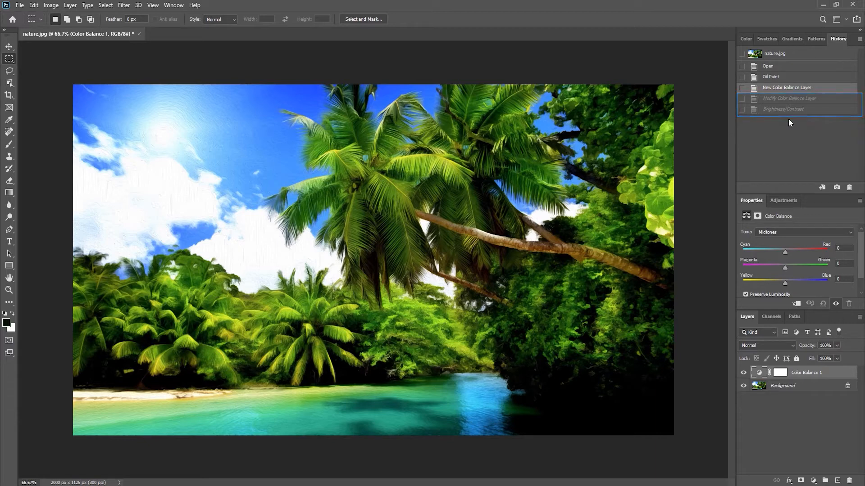
click(787, 87)
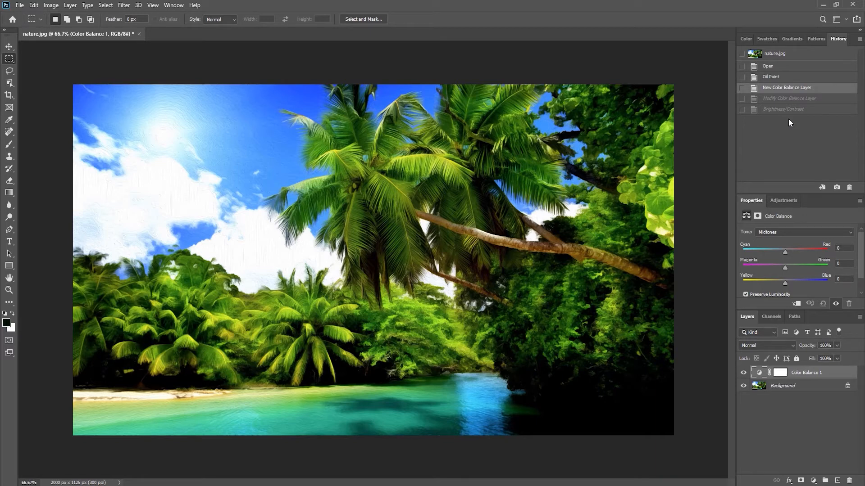
mouse_move(779, 112)
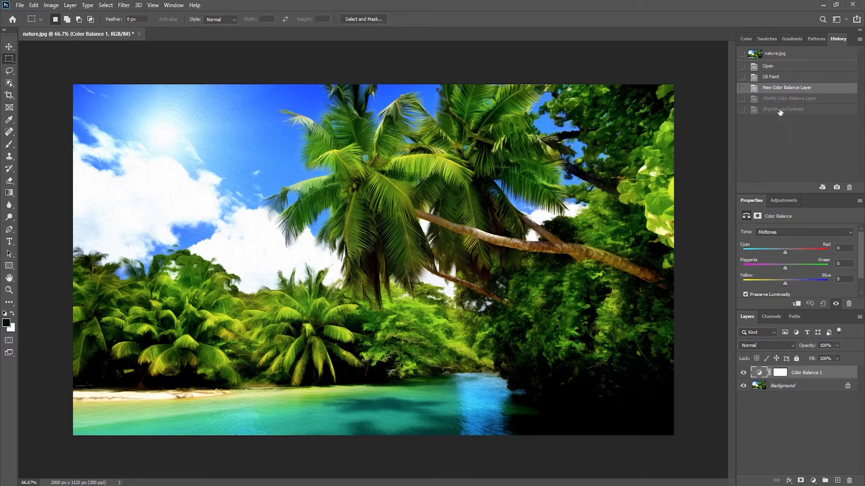
click(782, 109)
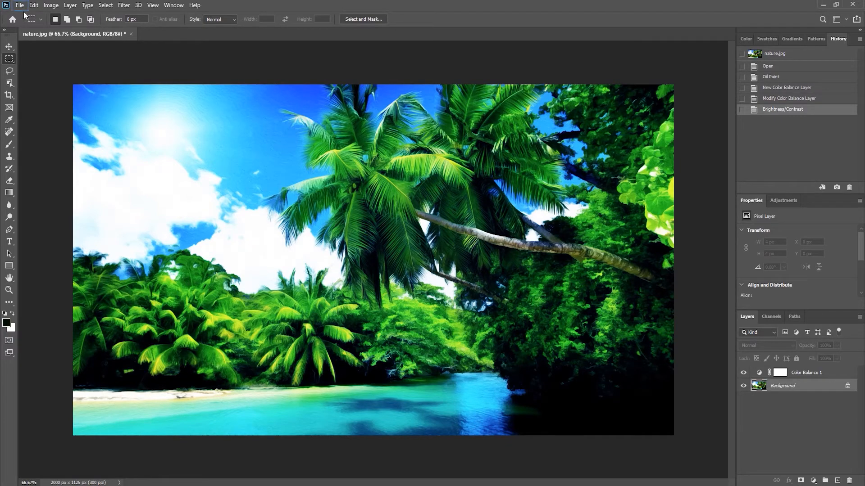
click(20, 5)
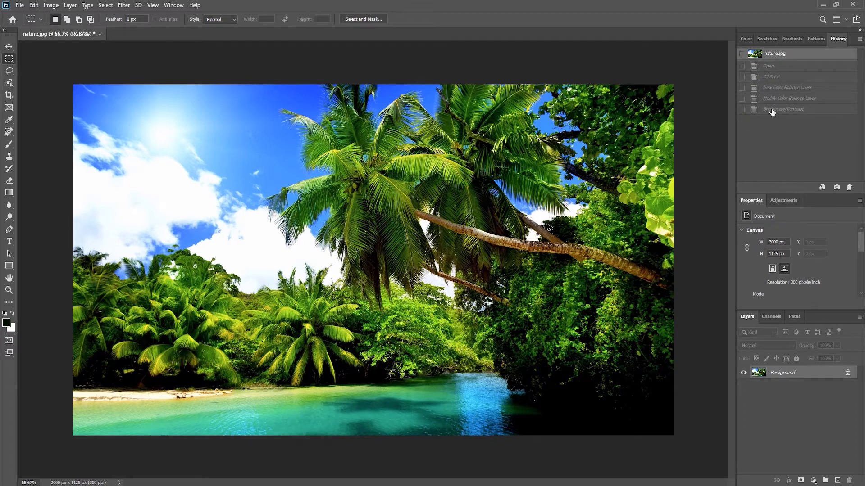
click(783, 109)
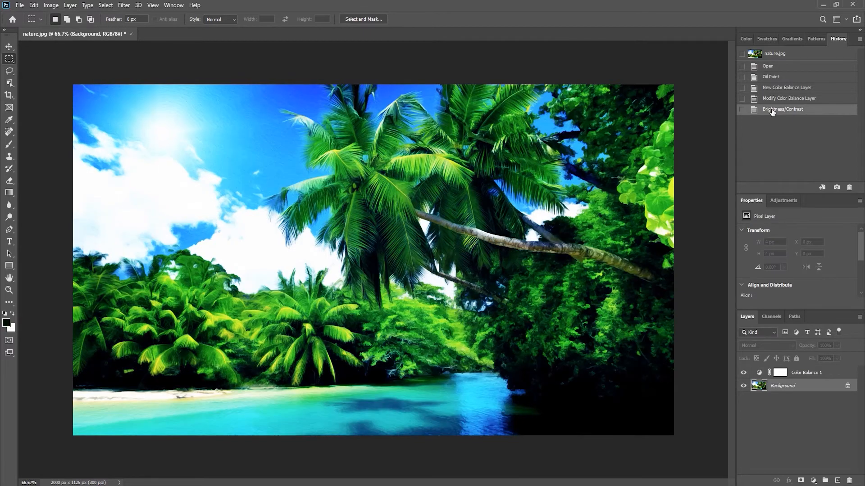
mouse_move(702, 124)
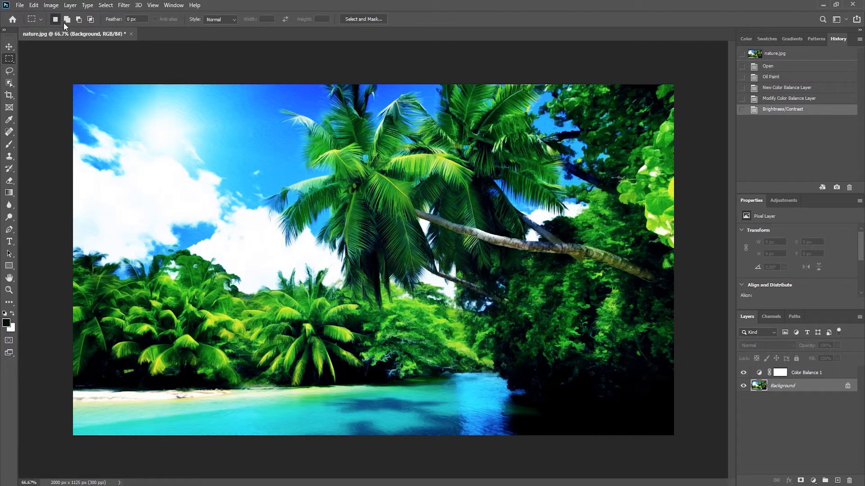
Step: Save locally as nature_main in Photoshop (*.PSD) format, accepting the format options
click(26, 5)
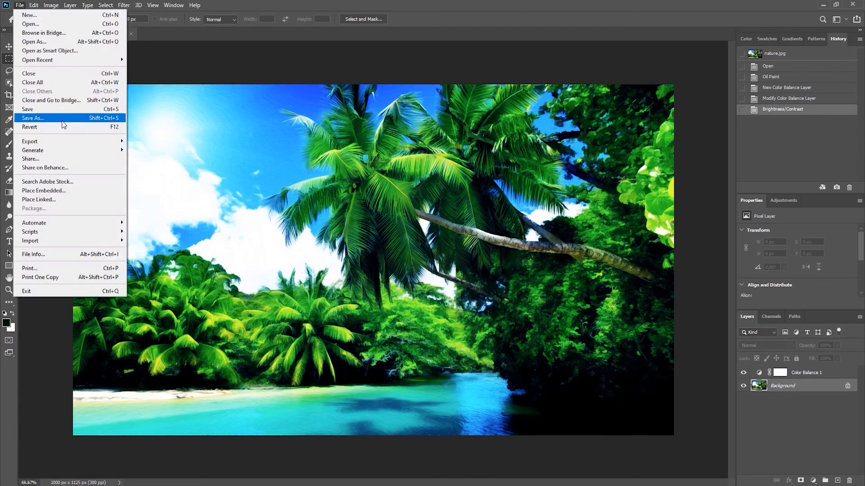
click(32, 118)
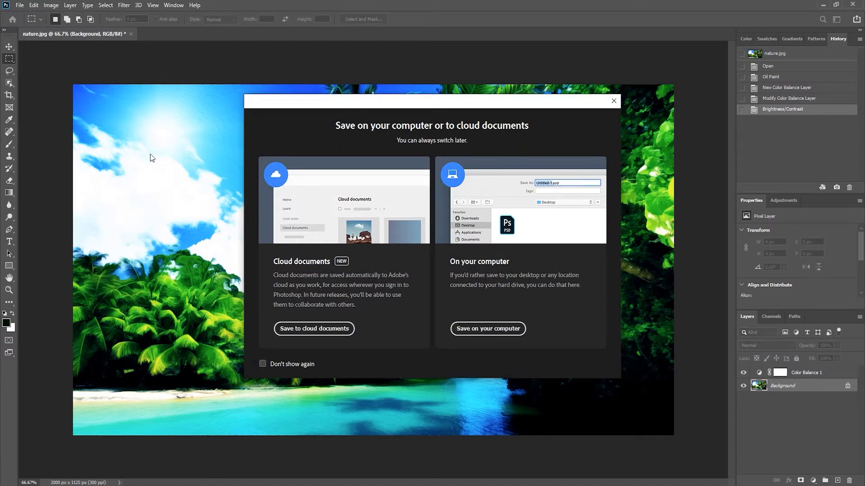
mouse_move(467, 332)
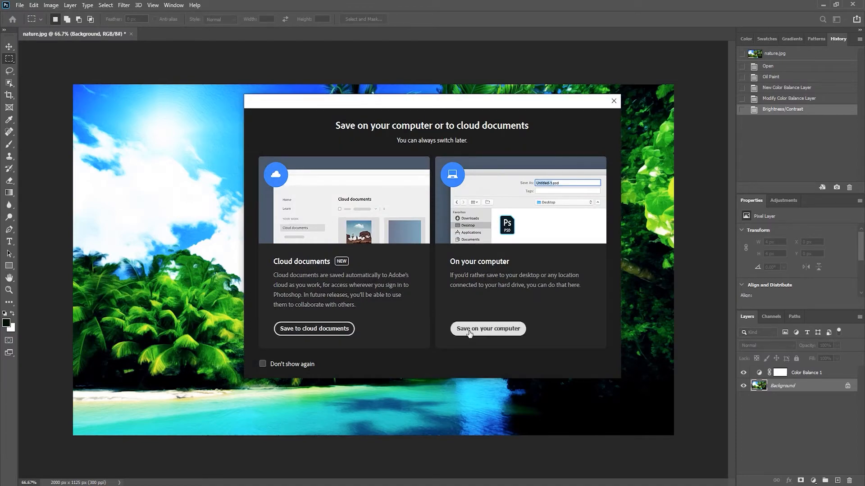
click(487, 328)
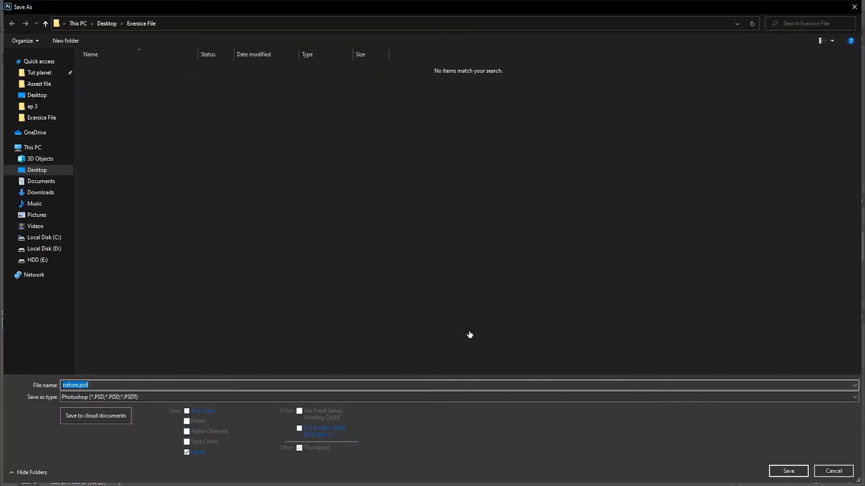
mouse_move(199, 465)
text(_)
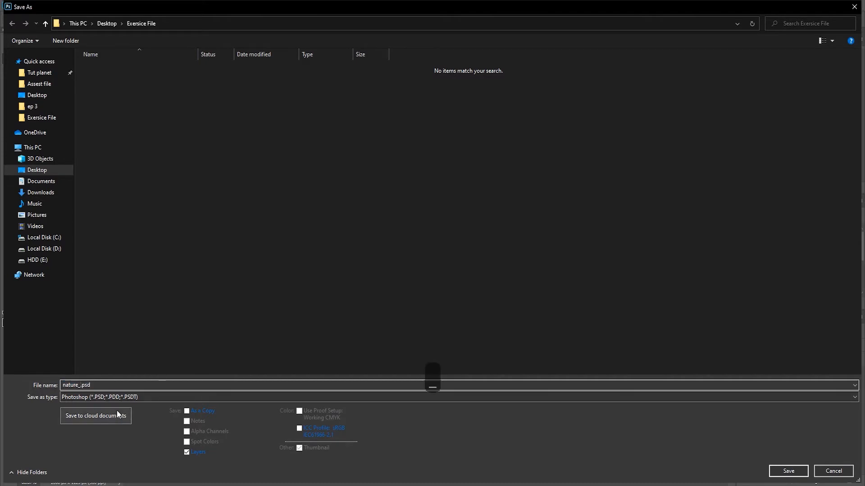
text(main)
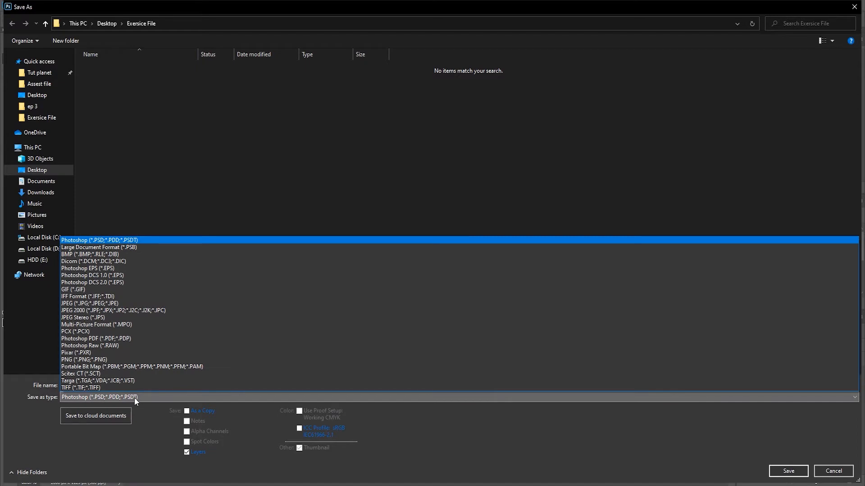
mouse_move(130, 387)
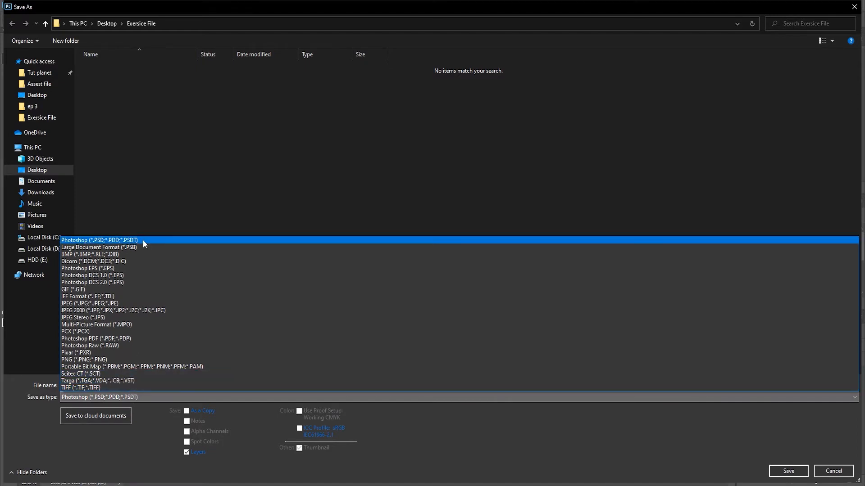
click(787, 471)
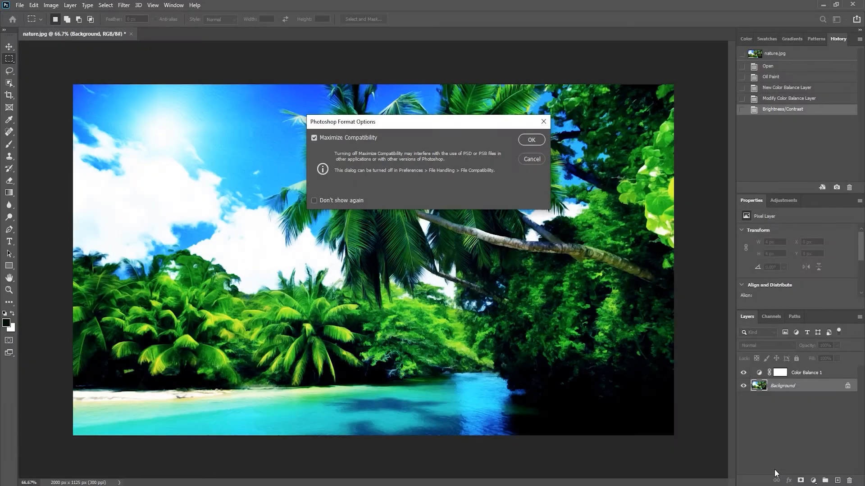
click(531, 140)
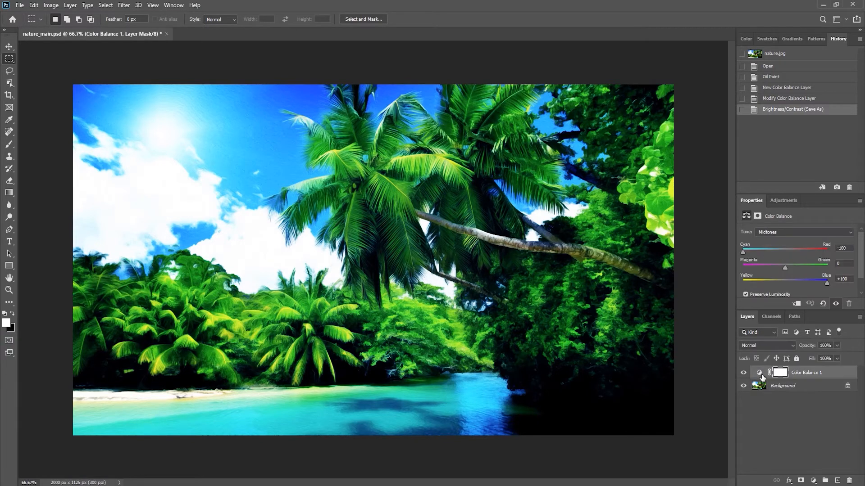
Step: Switch Color Balance tone to Highlights and set Yellow-Blue to +100
click(804, 231)
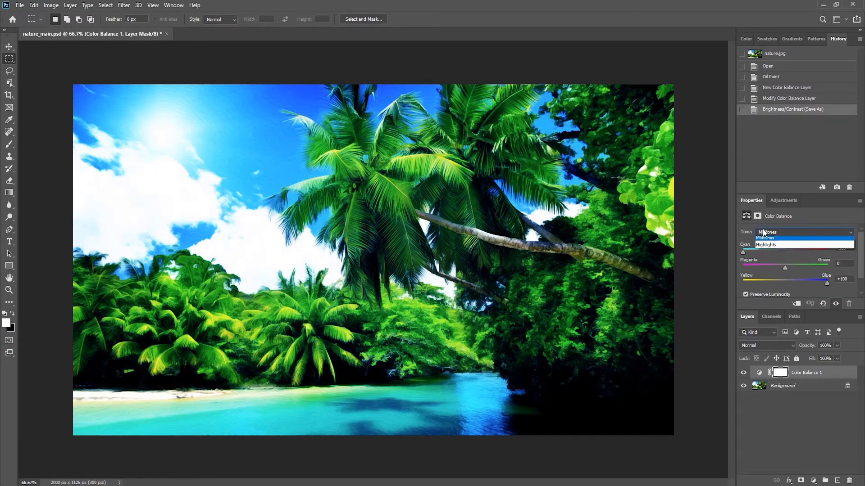
click(766, 244)
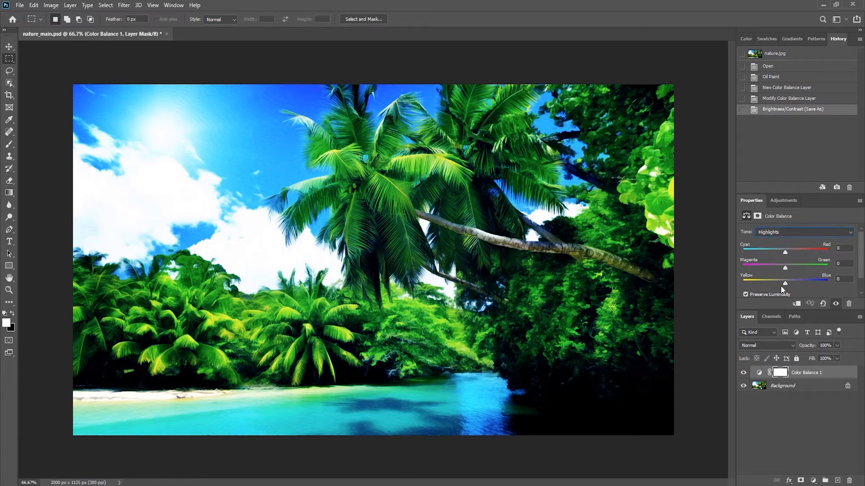
drag(786, 283, 827, 283)
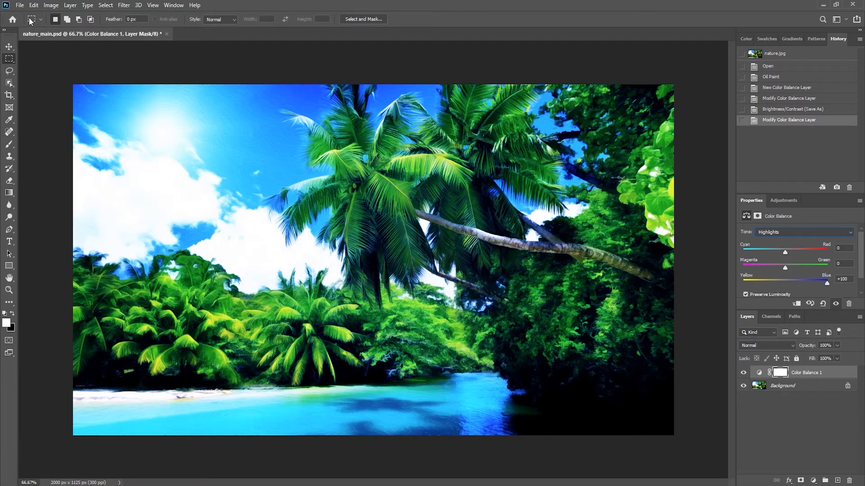
Step: Save a local copy as nature_main_01.psd, accepting the Photoshop Format Options
click(21, 5)
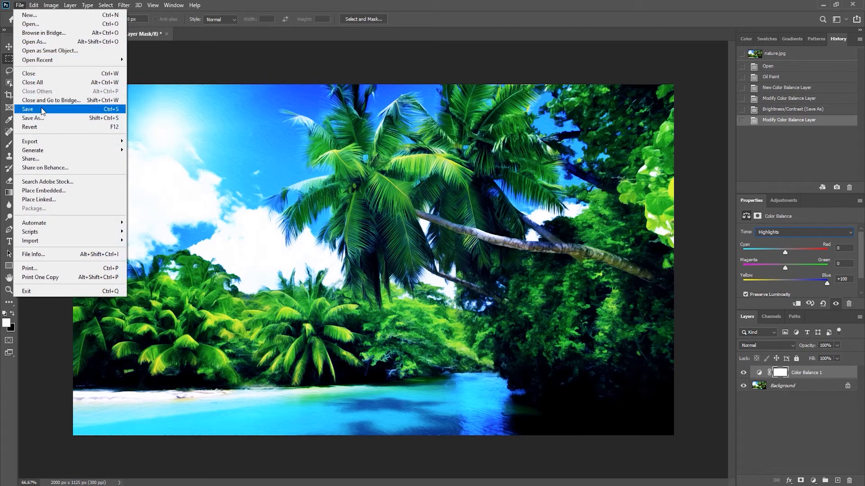
click(28, 109)
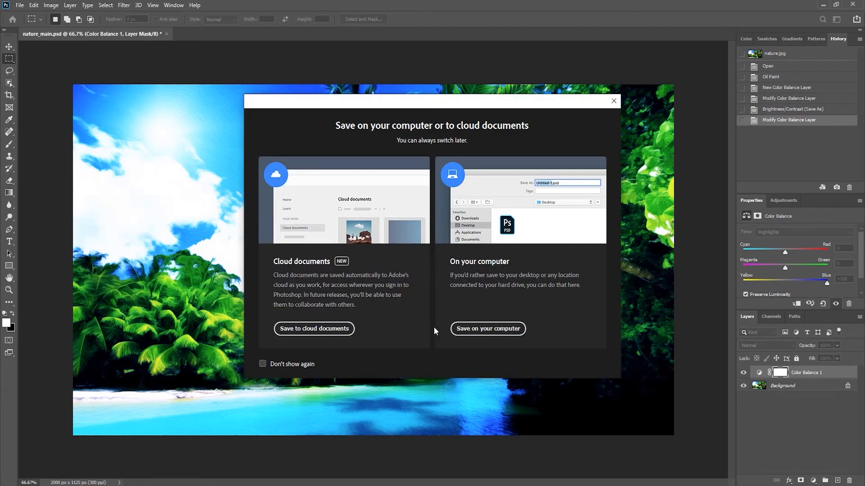
click(487, 329)
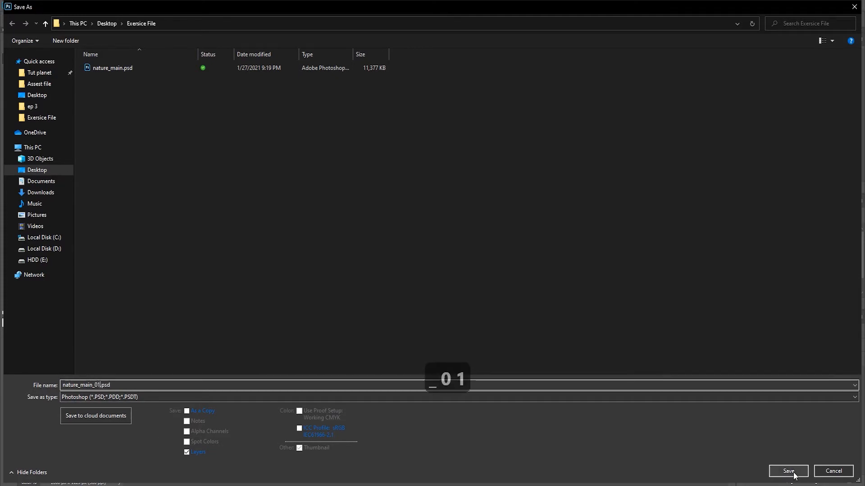
click(788, 471)
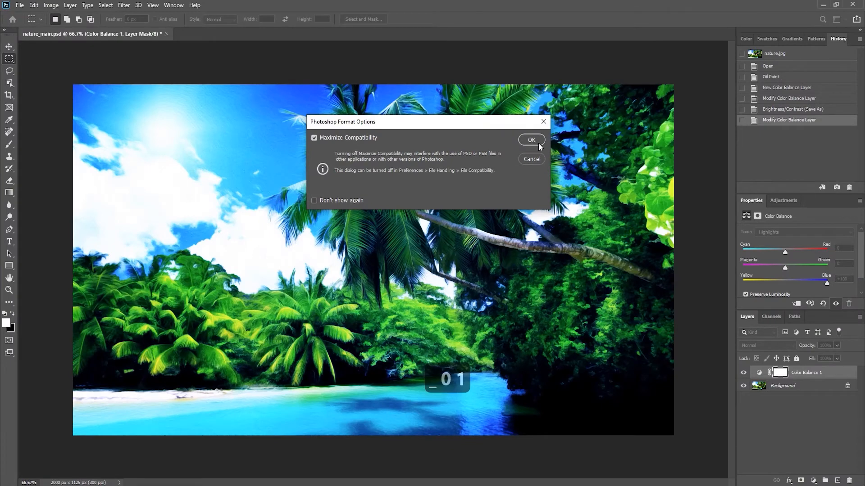
click(531, 140)
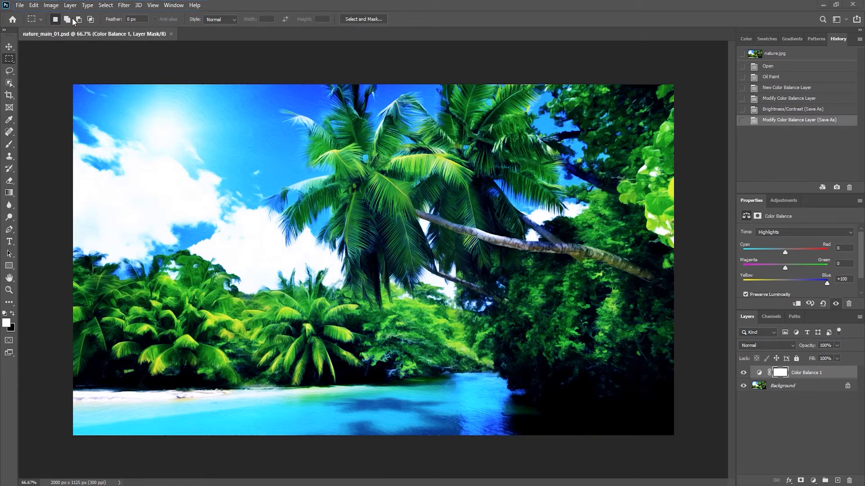
Step: Resize the beach image to 800 × 450 px at 72 ppi and view it at 100%
click(52, 5)
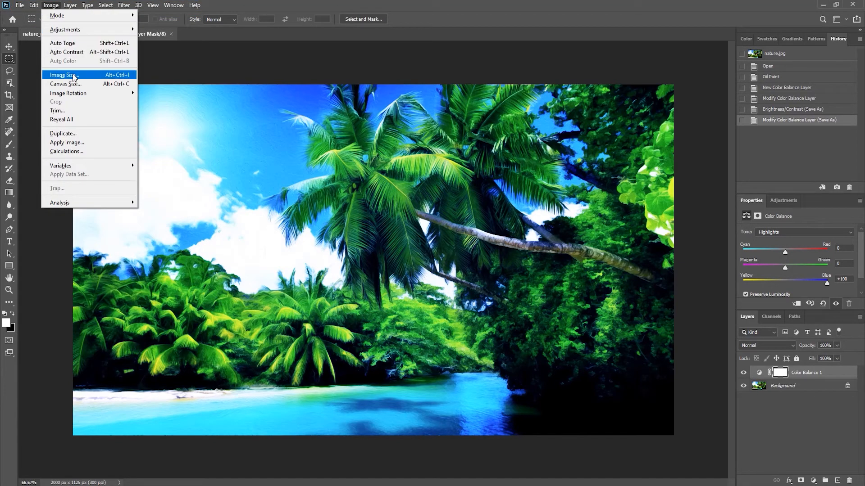
click(62, 74)
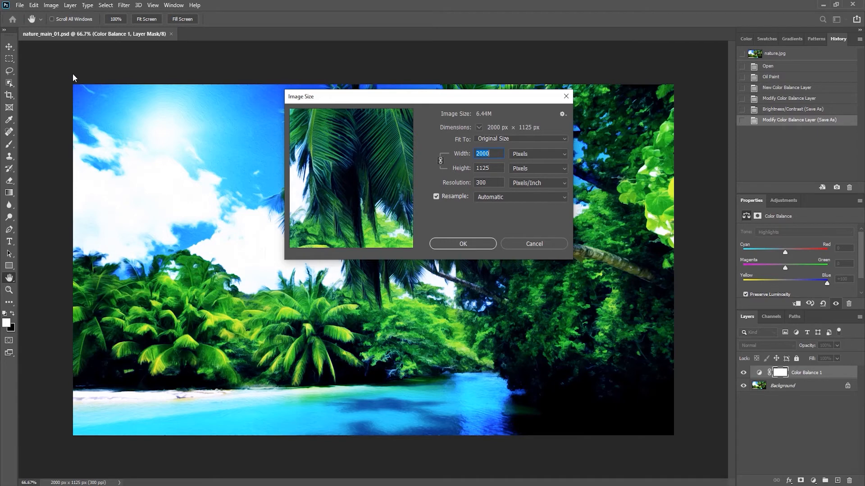
click(489, 182)
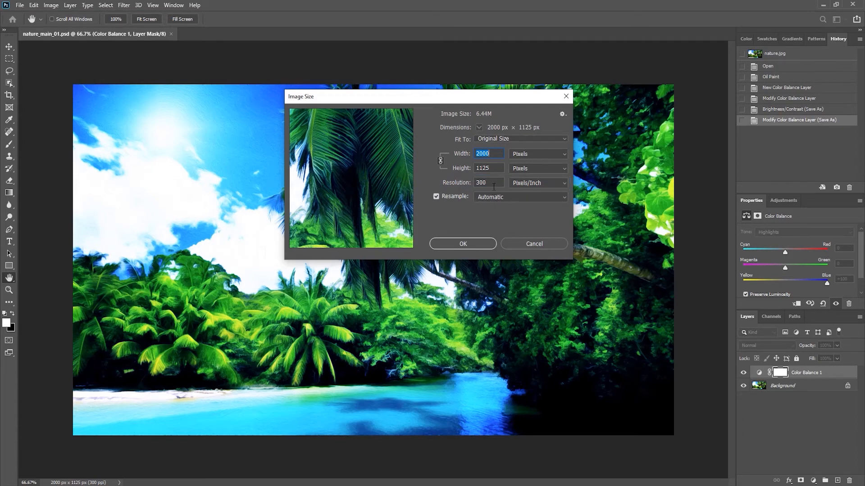
click(489, 183)
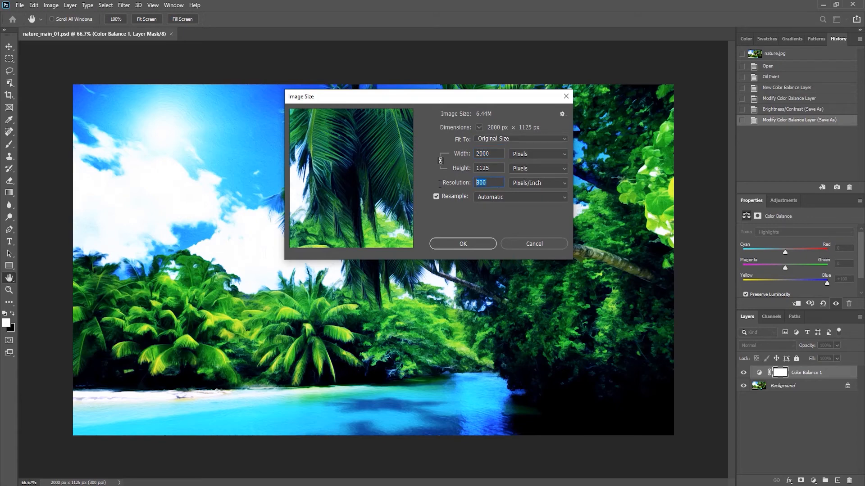
text(72)
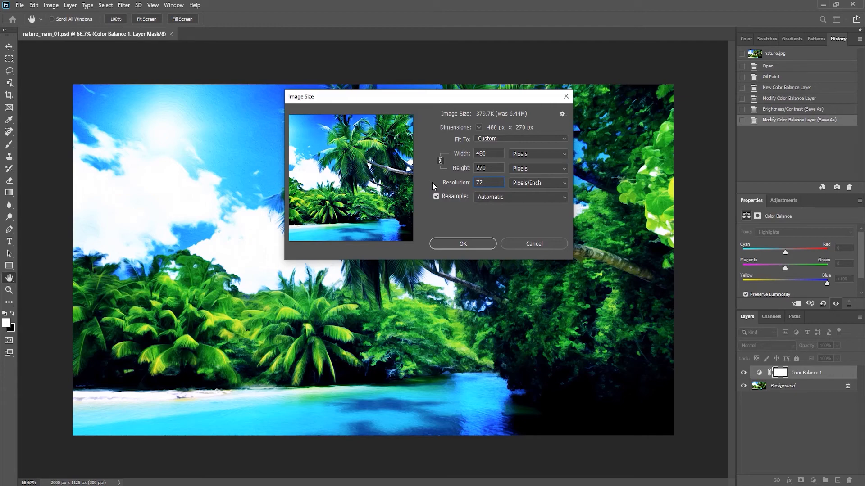
click(489, 153)
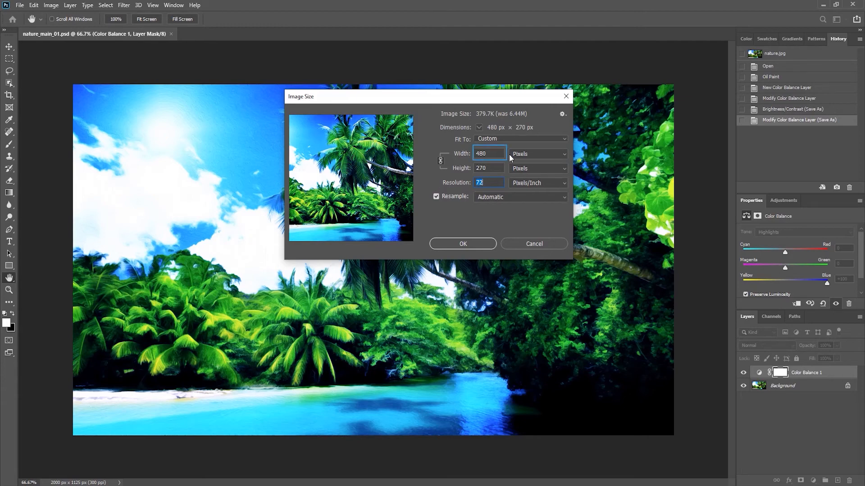
click(488, 153)
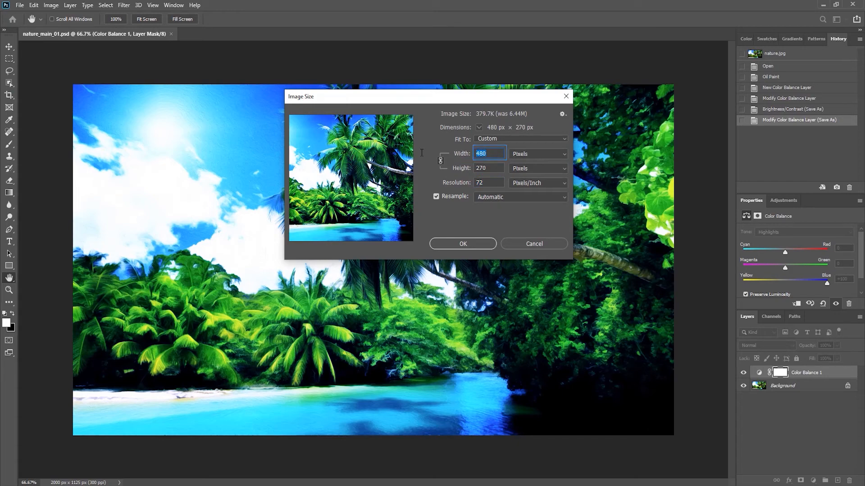
text(800)
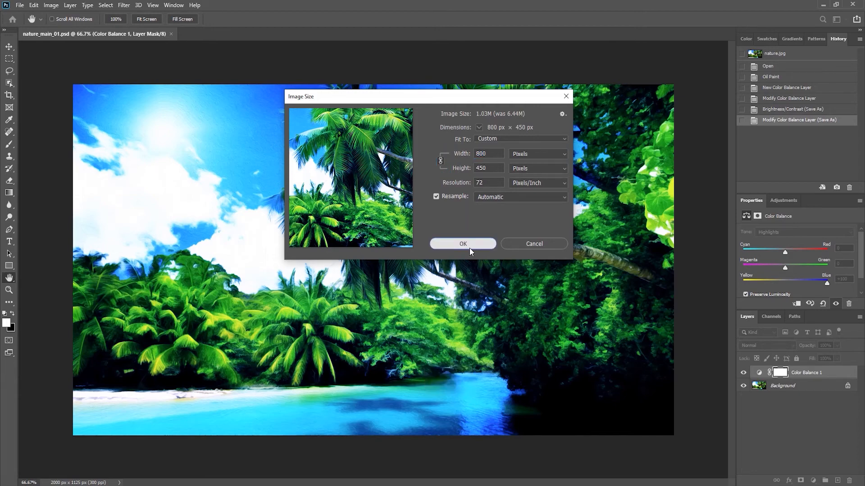
click(463, 244)
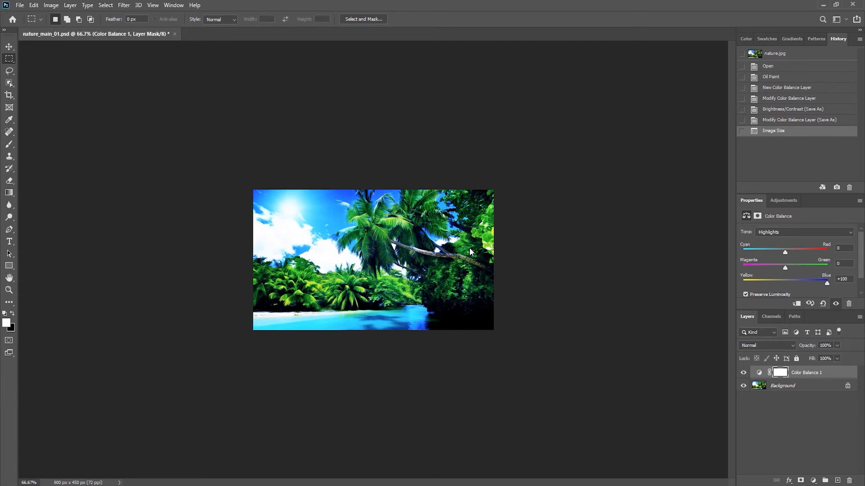
key(Ctrl+1)
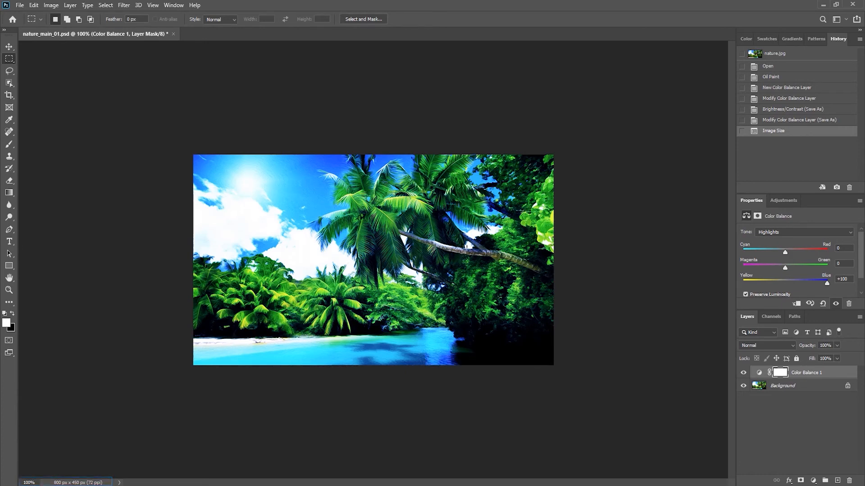
Step: Save a JPEG copy named nature_main_01_800 on this computer at Quality 10 Maximum
click(30, 5)
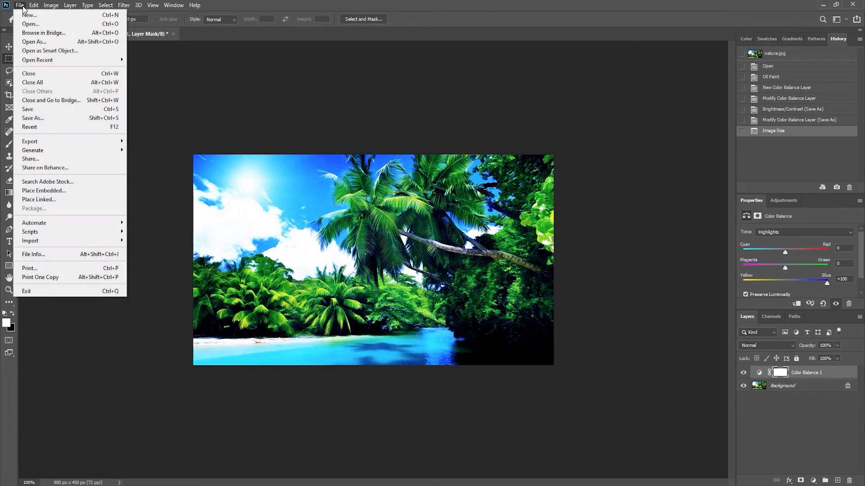
click(32, 118)
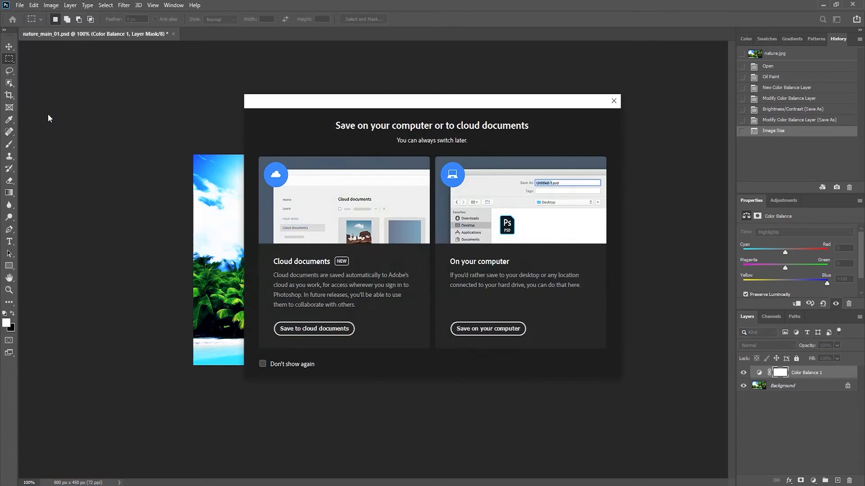
mouse_move(467, 330)
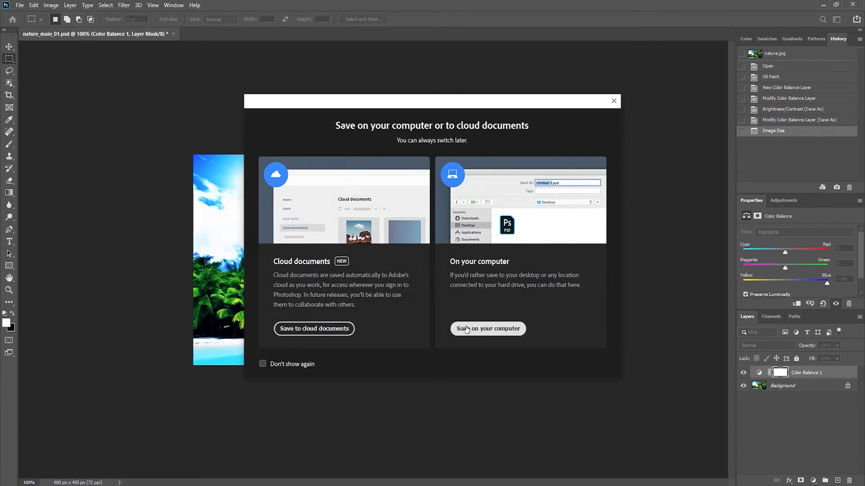
click(487, 328)
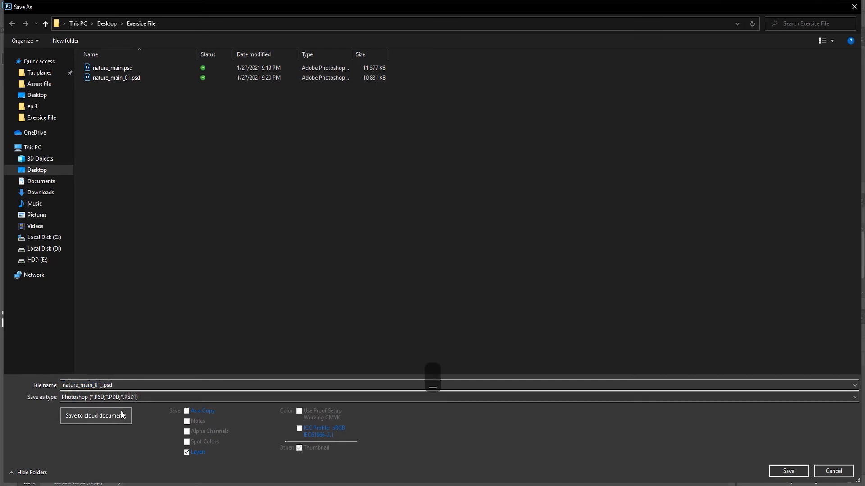
text(800)
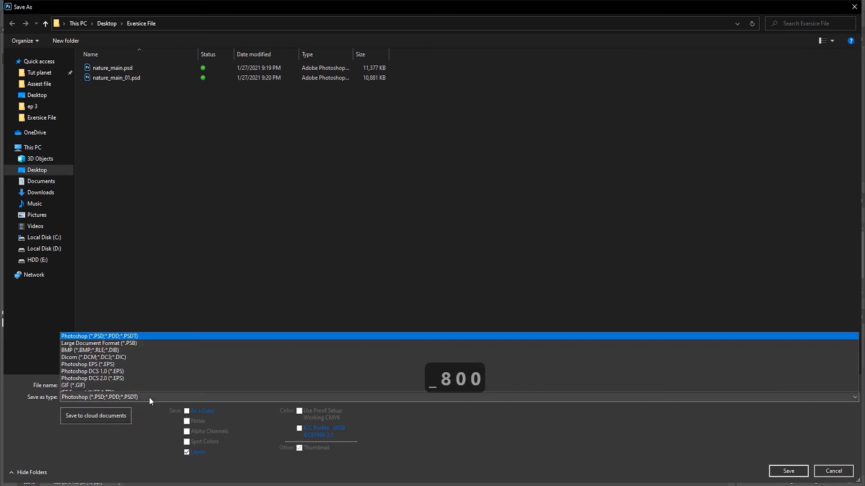
mouse_move(112, 303)
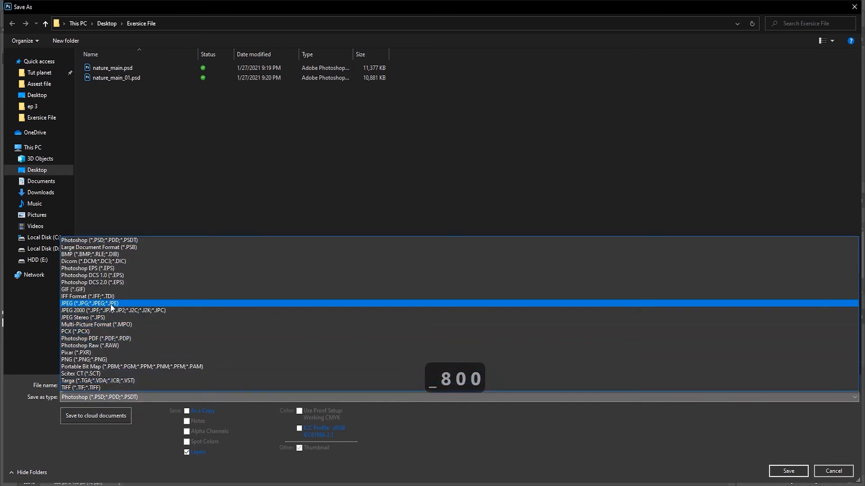
click(87, 303)
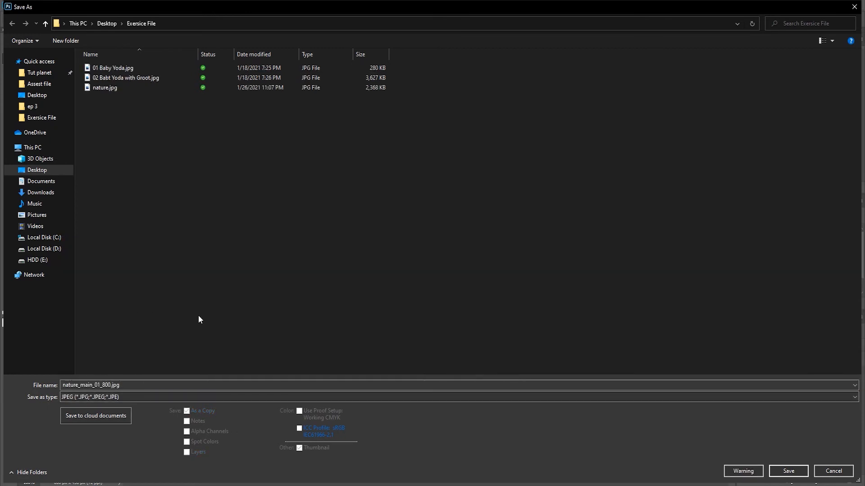
click(789, 471)
text(10)
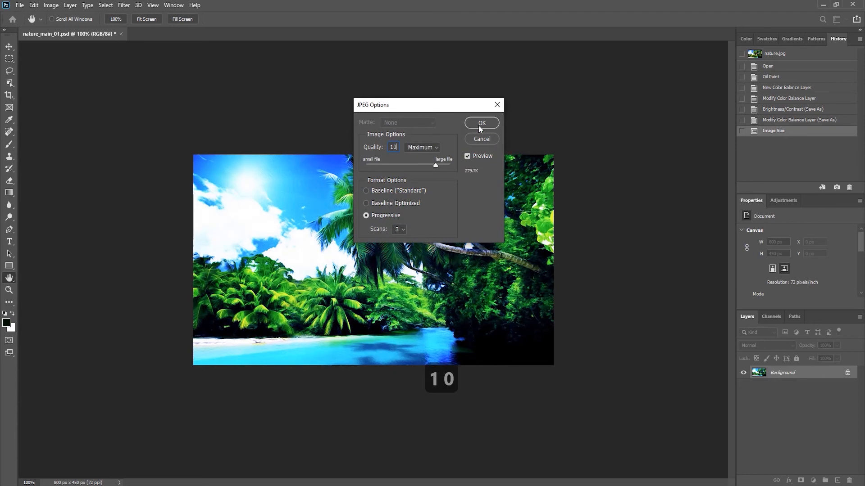
click(481, 123)
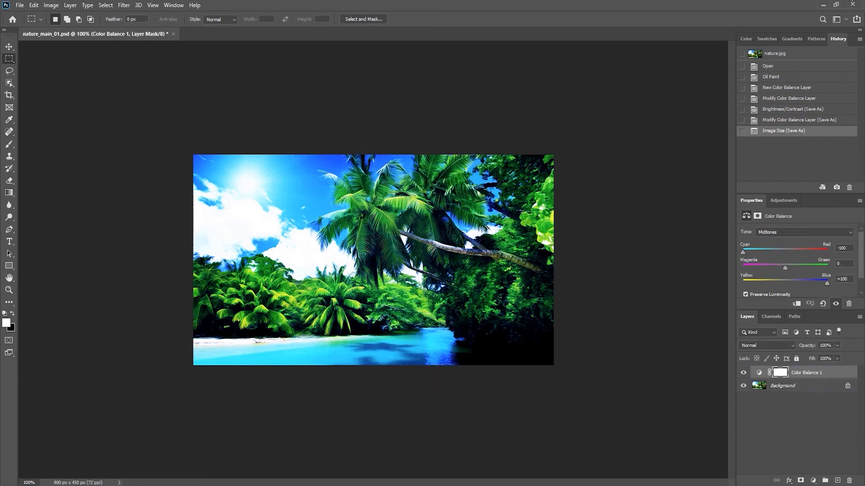
Step: Close nature_main_01 and choose No to discard unsaved changes
click(806, 372)
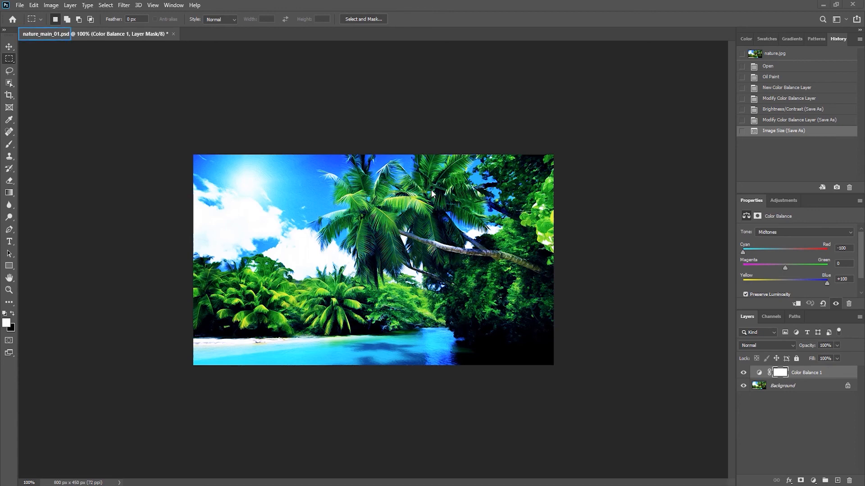
mouse_move(439, 180)
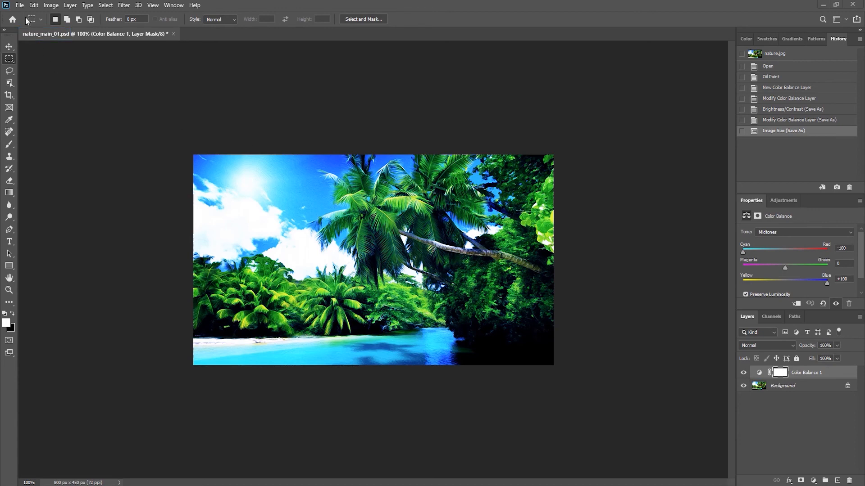
click(30, 5)
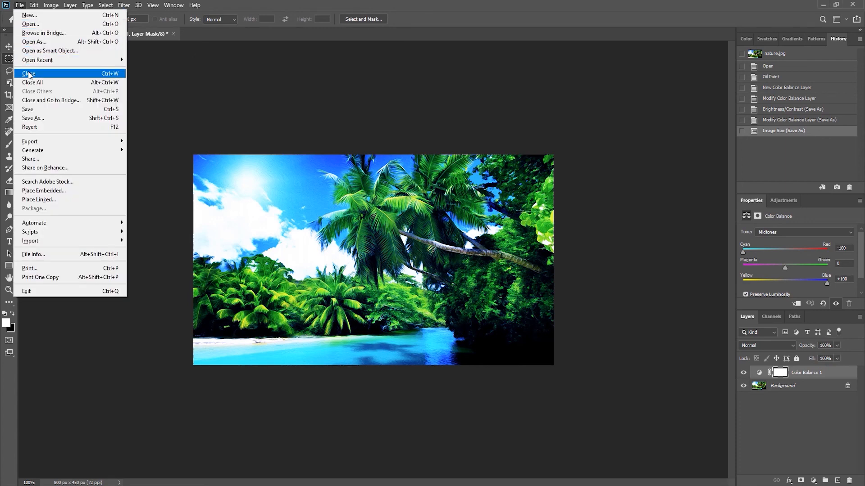
click(27, 73)
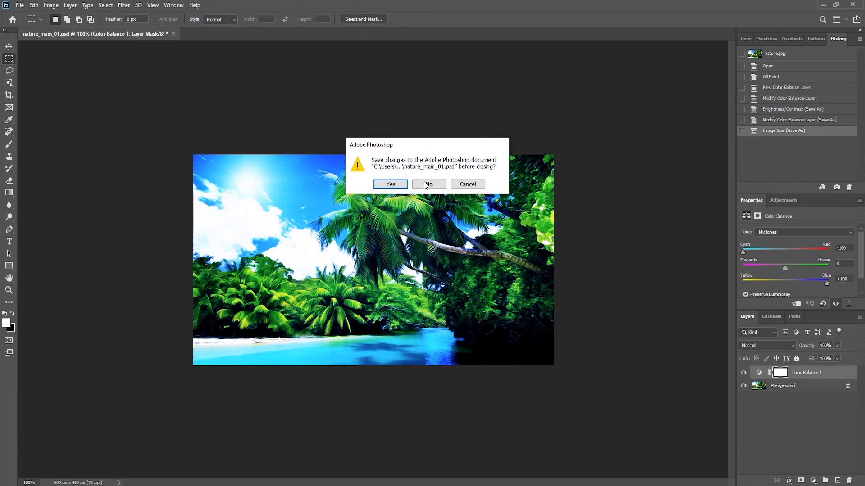
click(428, 184)
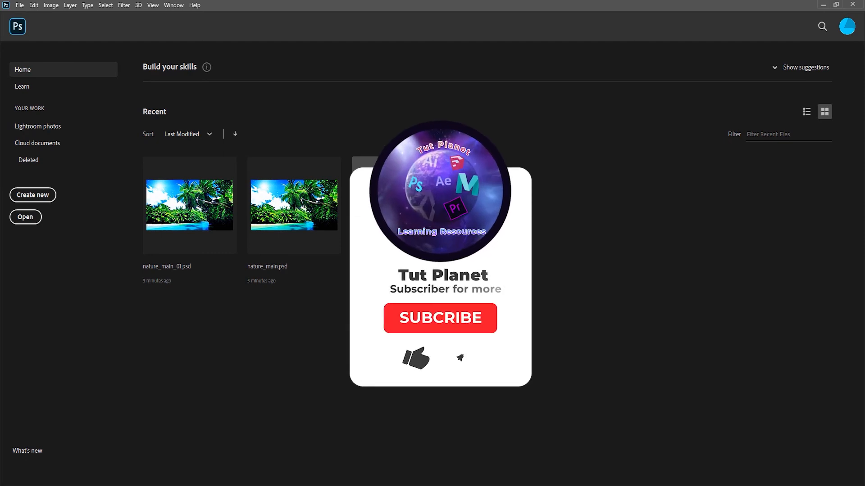
click(440, 318)
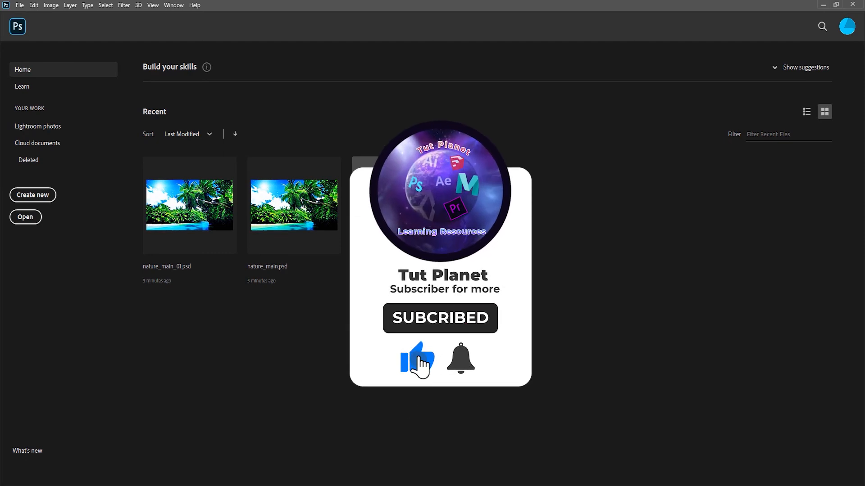